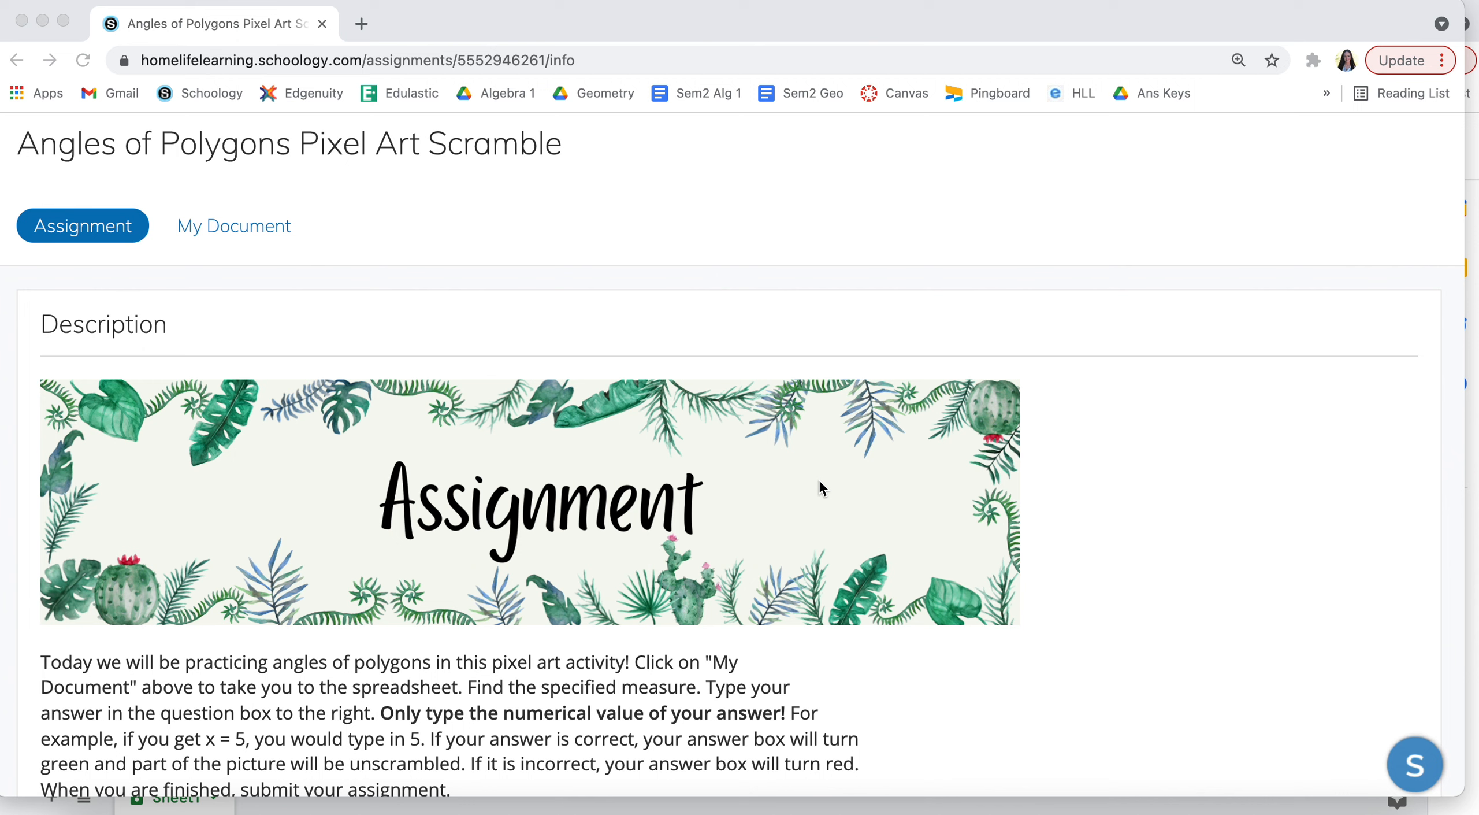
mouse_move(370, 298)
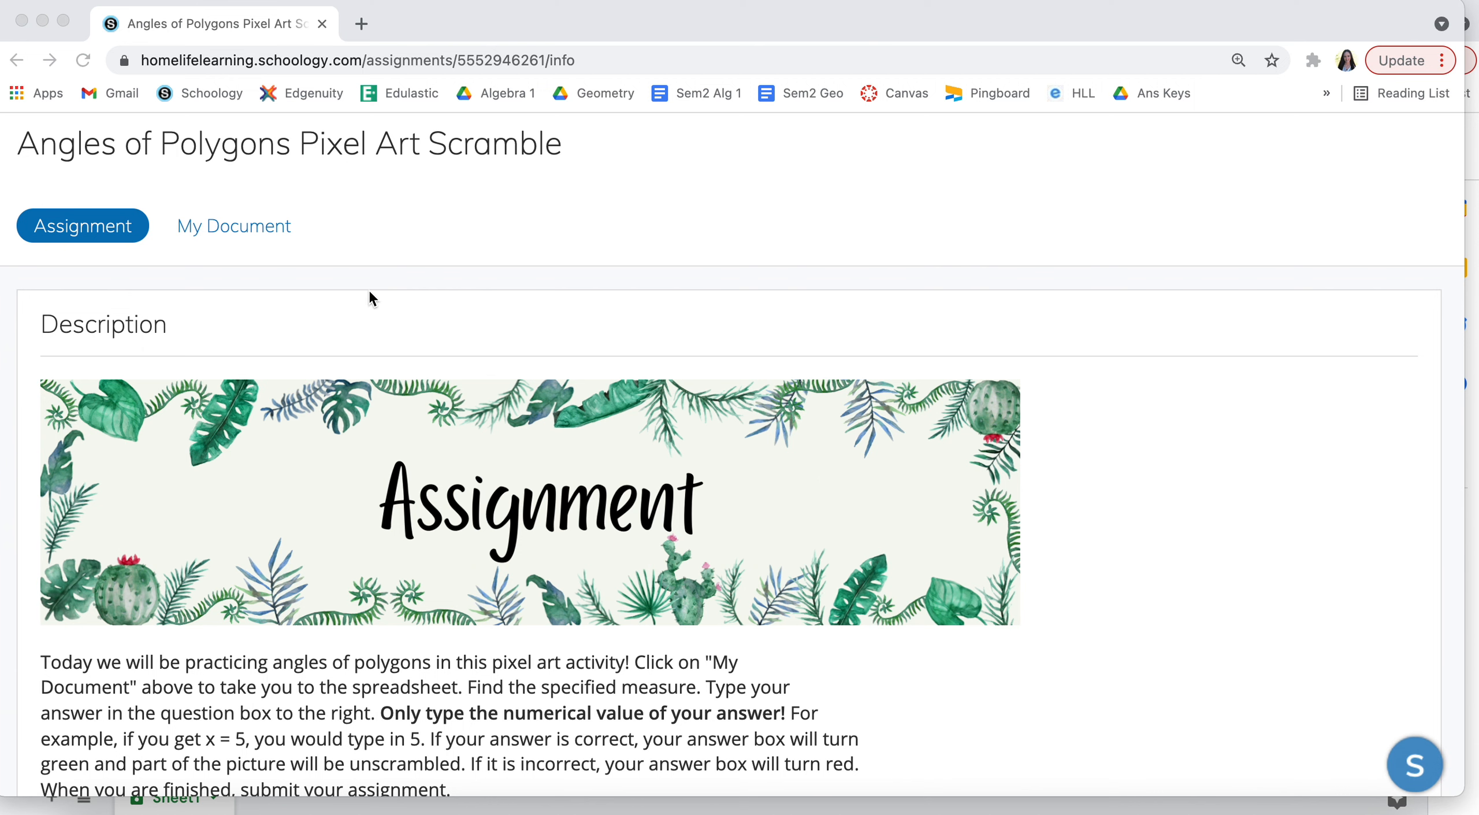
Open the student's My Document copy and reload the page until the spreadsheet loads.
left_click(233, 225)
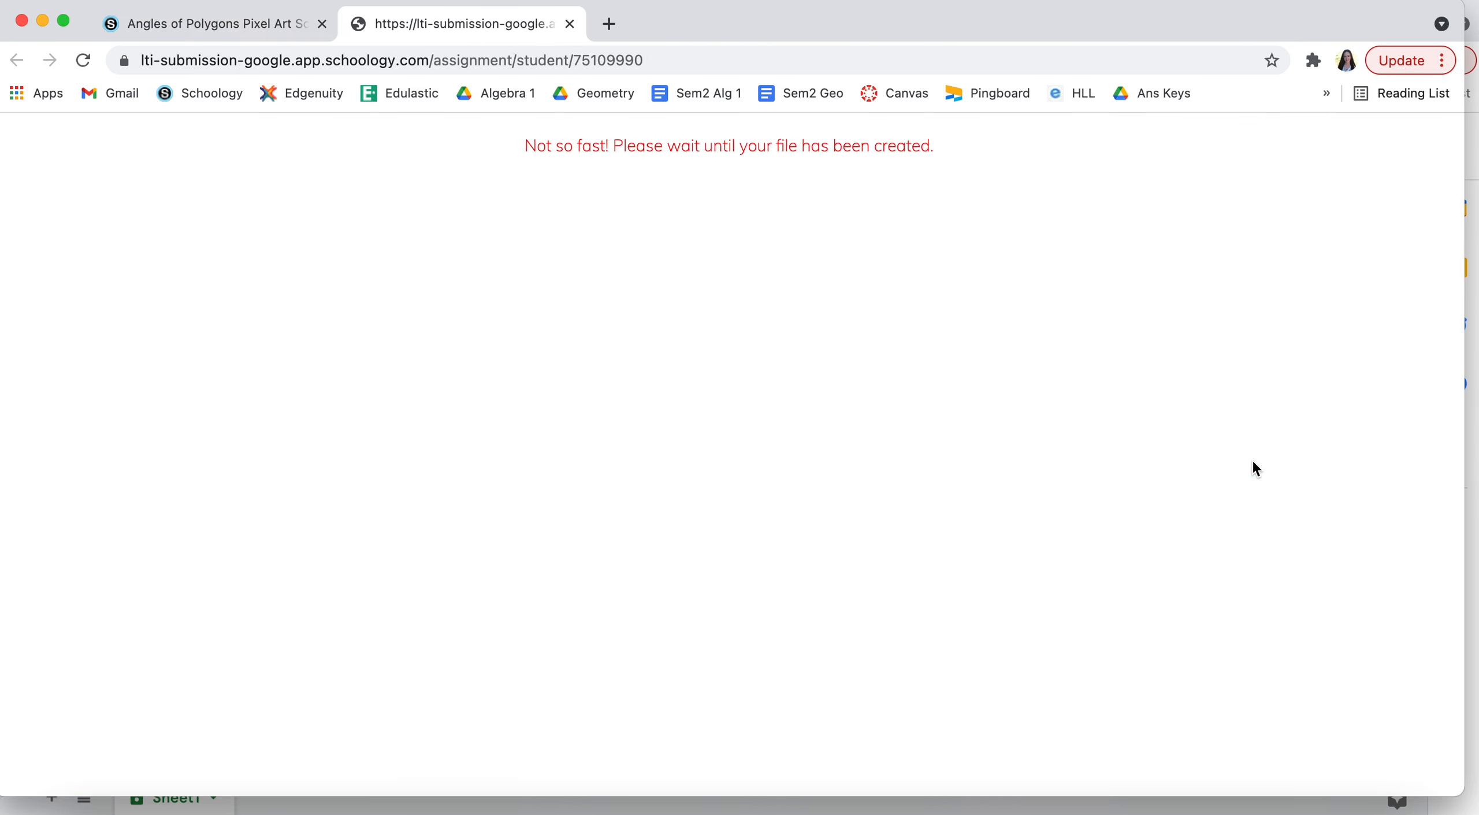
mouse_move(848, 212)
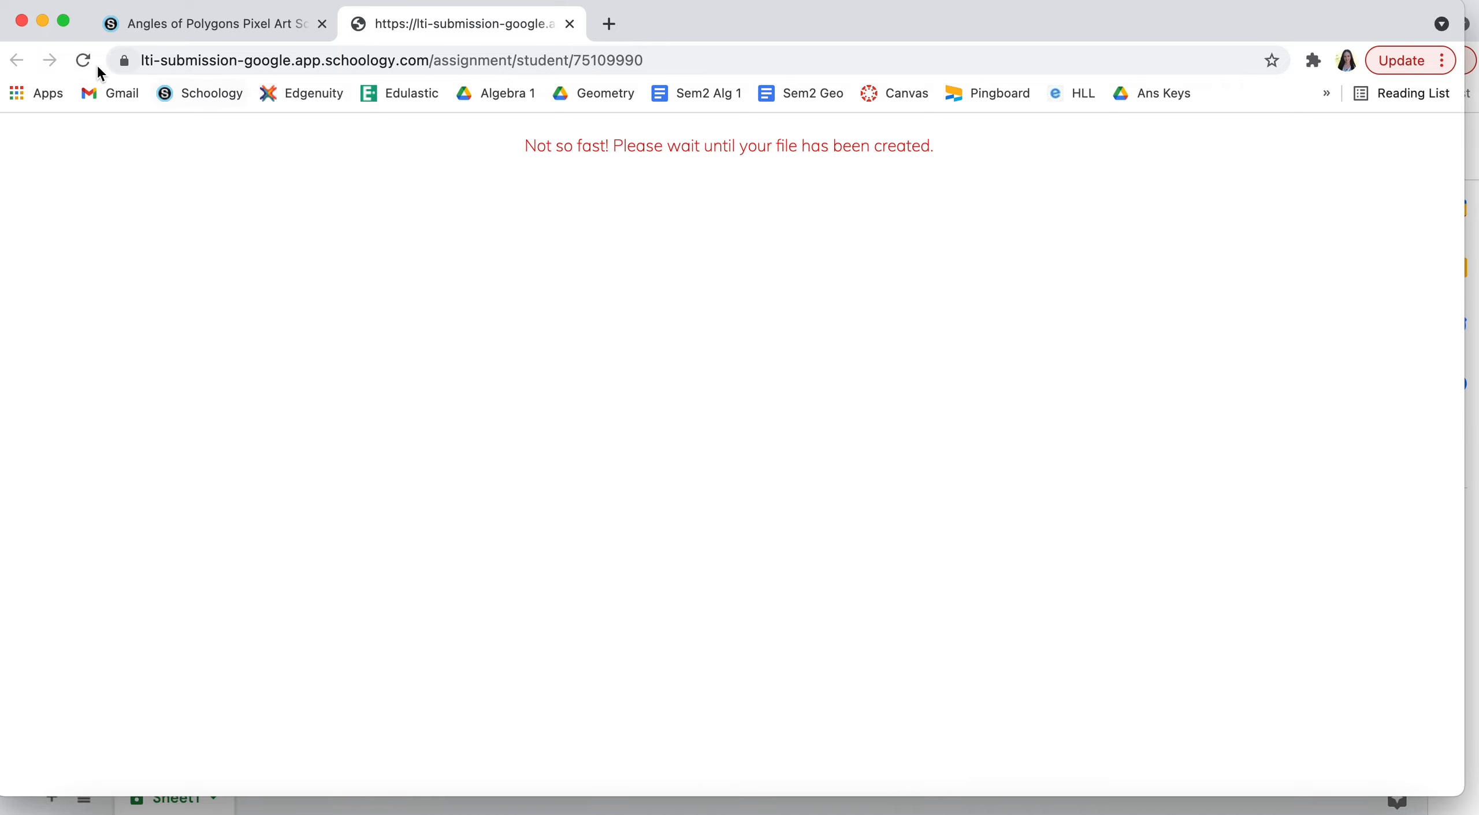
left_click(83, 60)
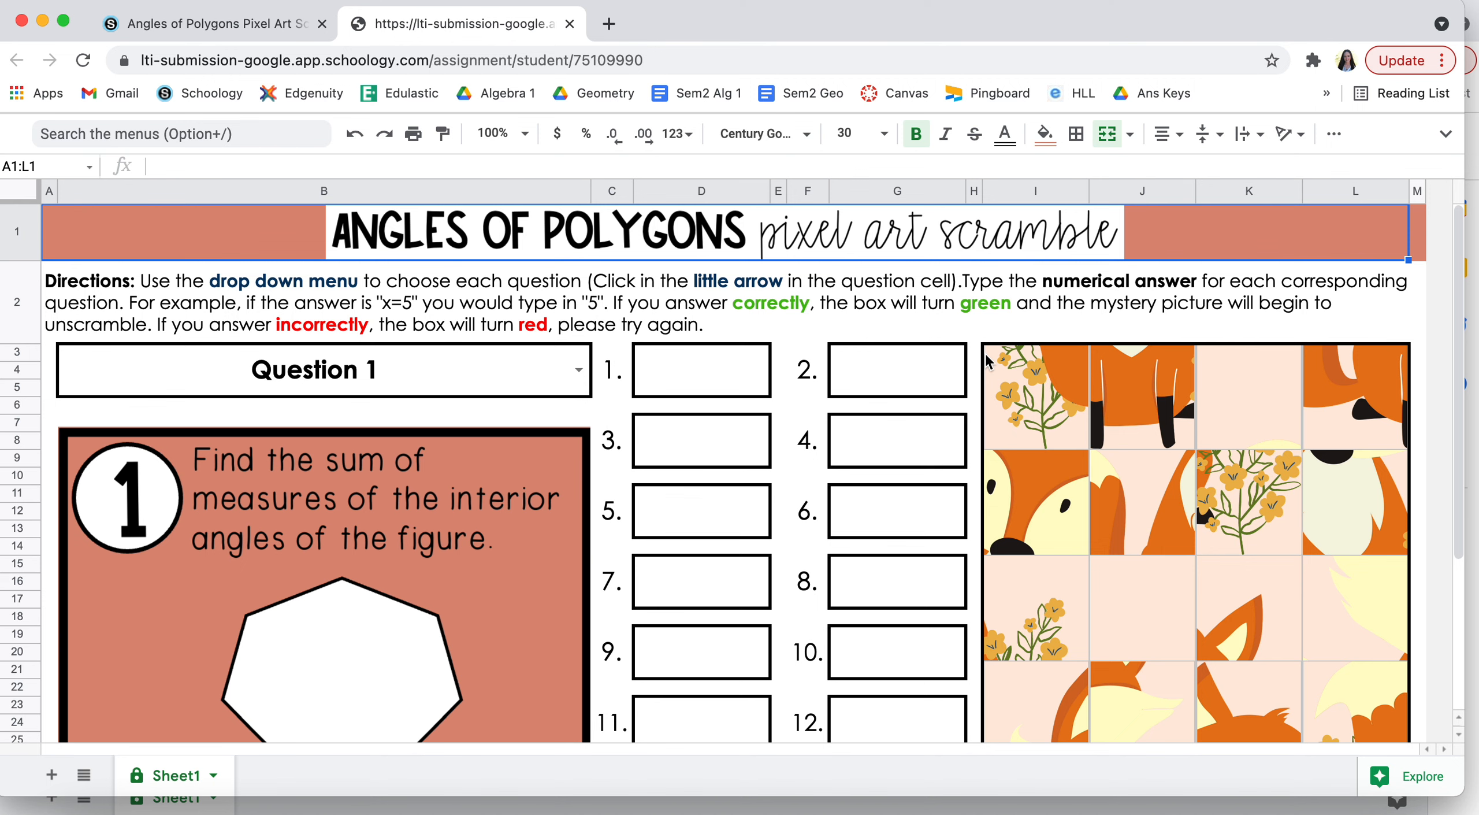
scroll("down", 3)
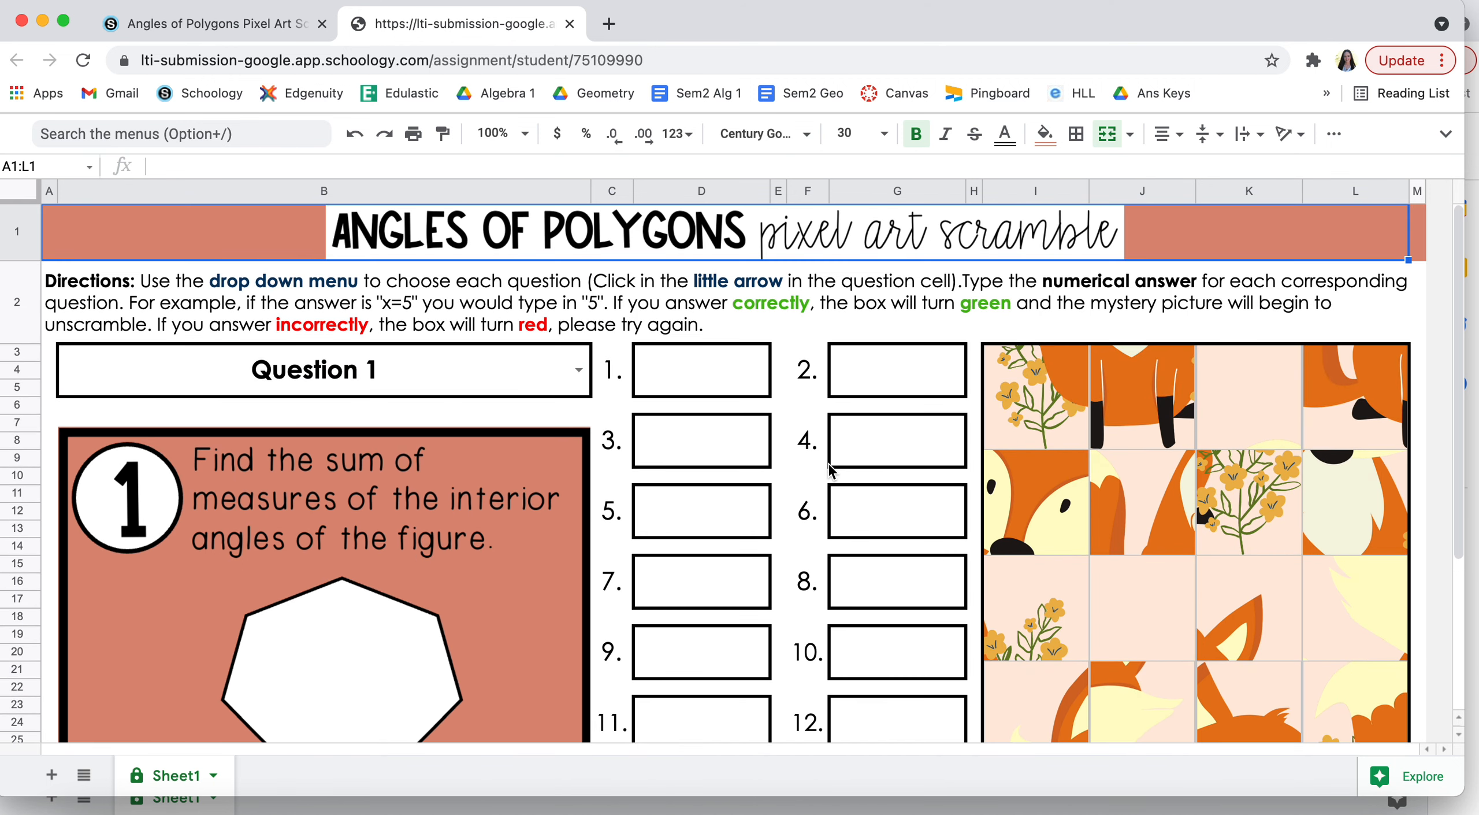
mouse_move(524, 472)
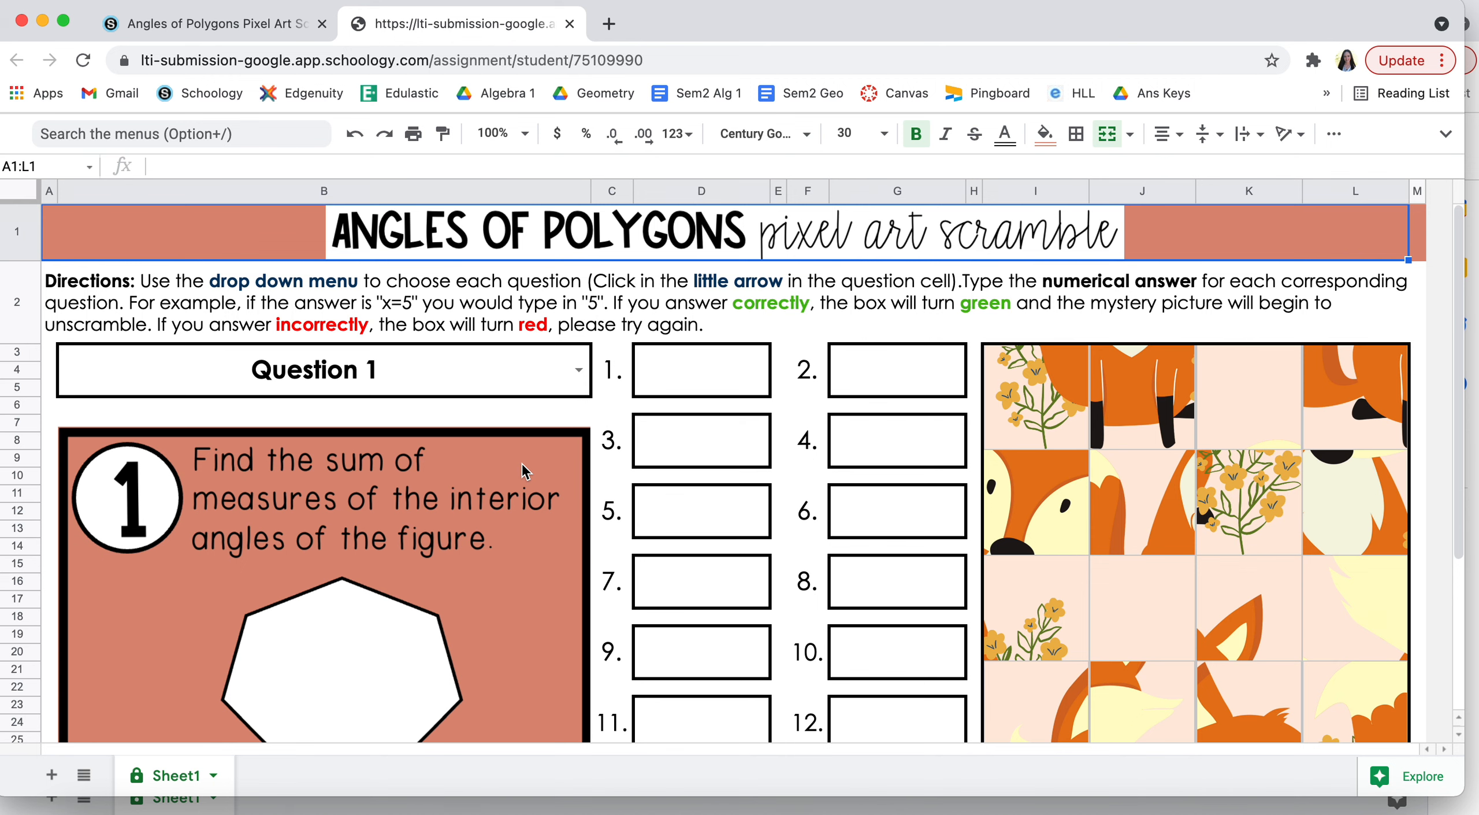
mouse_move(677, 527)
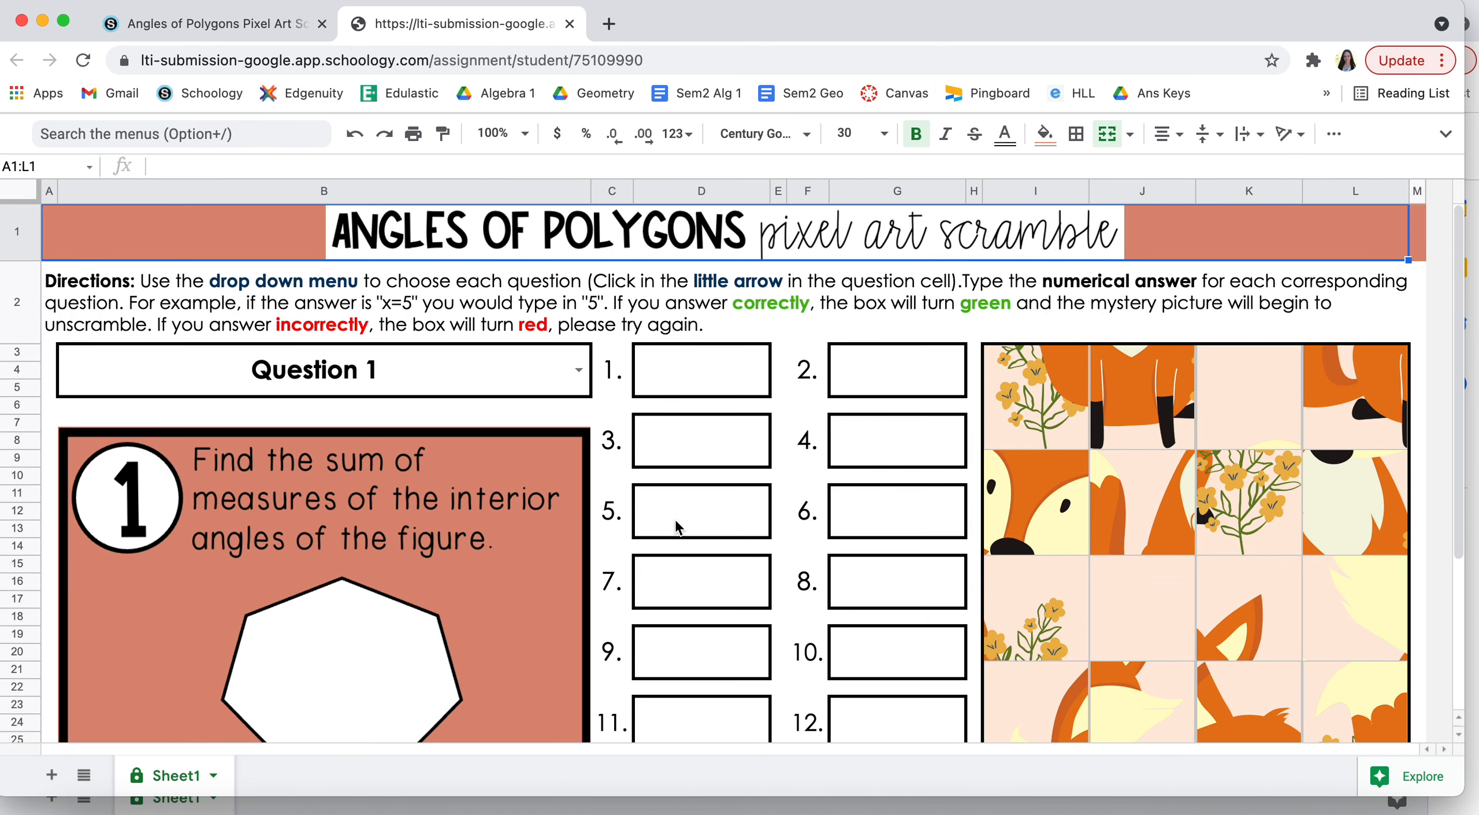
scroll("down", 3)
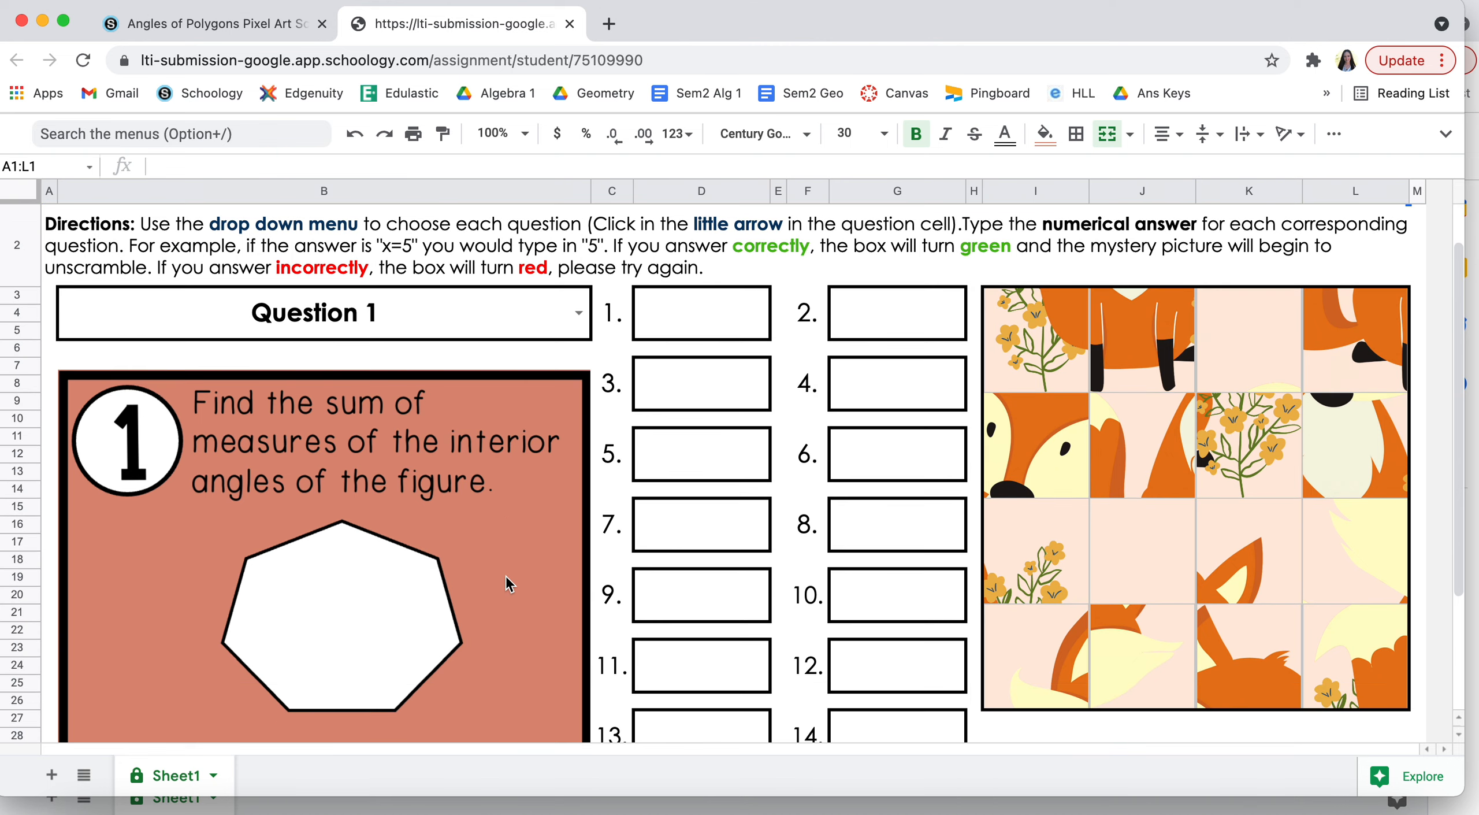
scroll("down", 3)
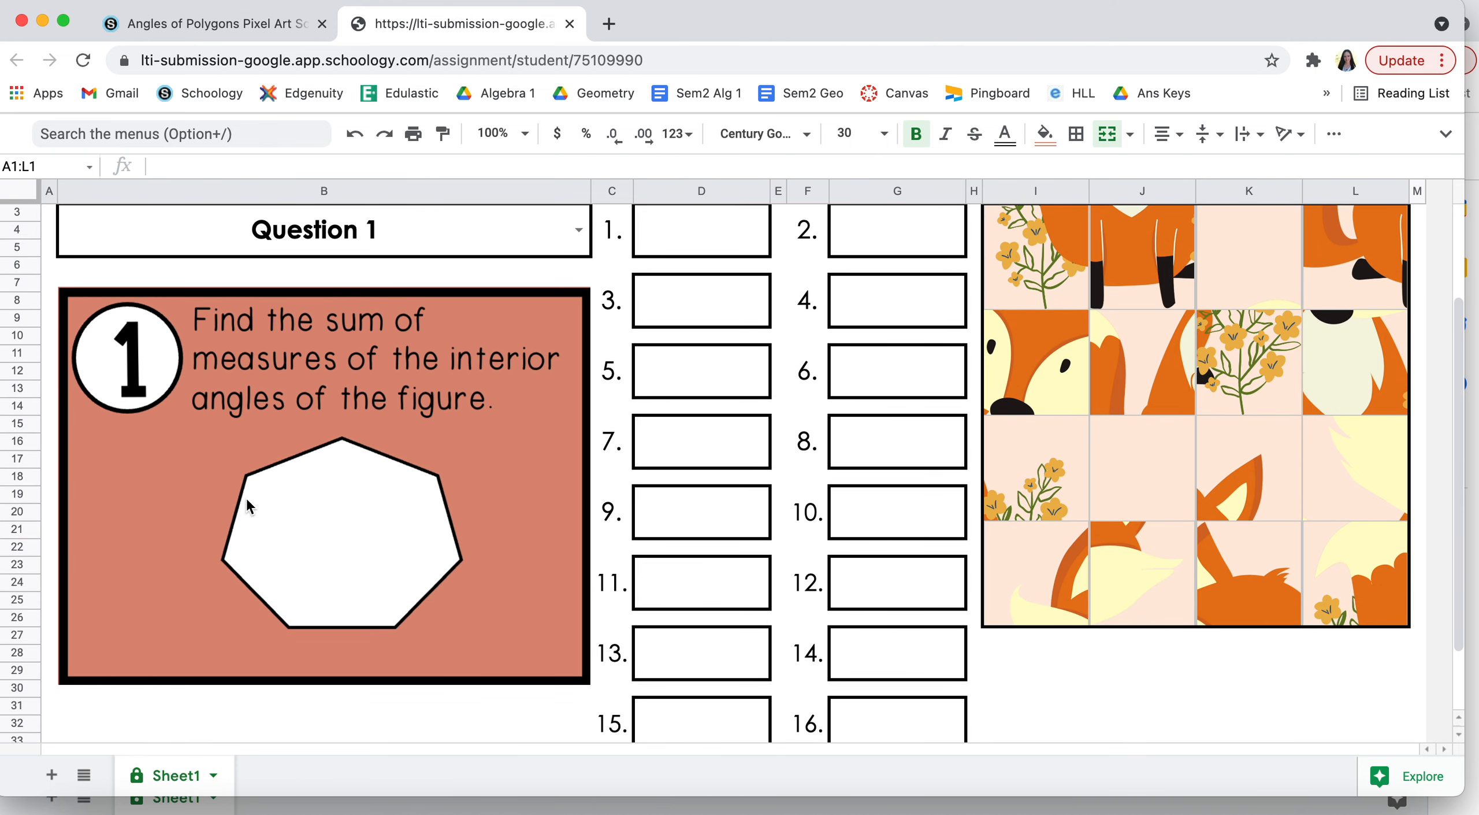
mouse_move(361, 504)
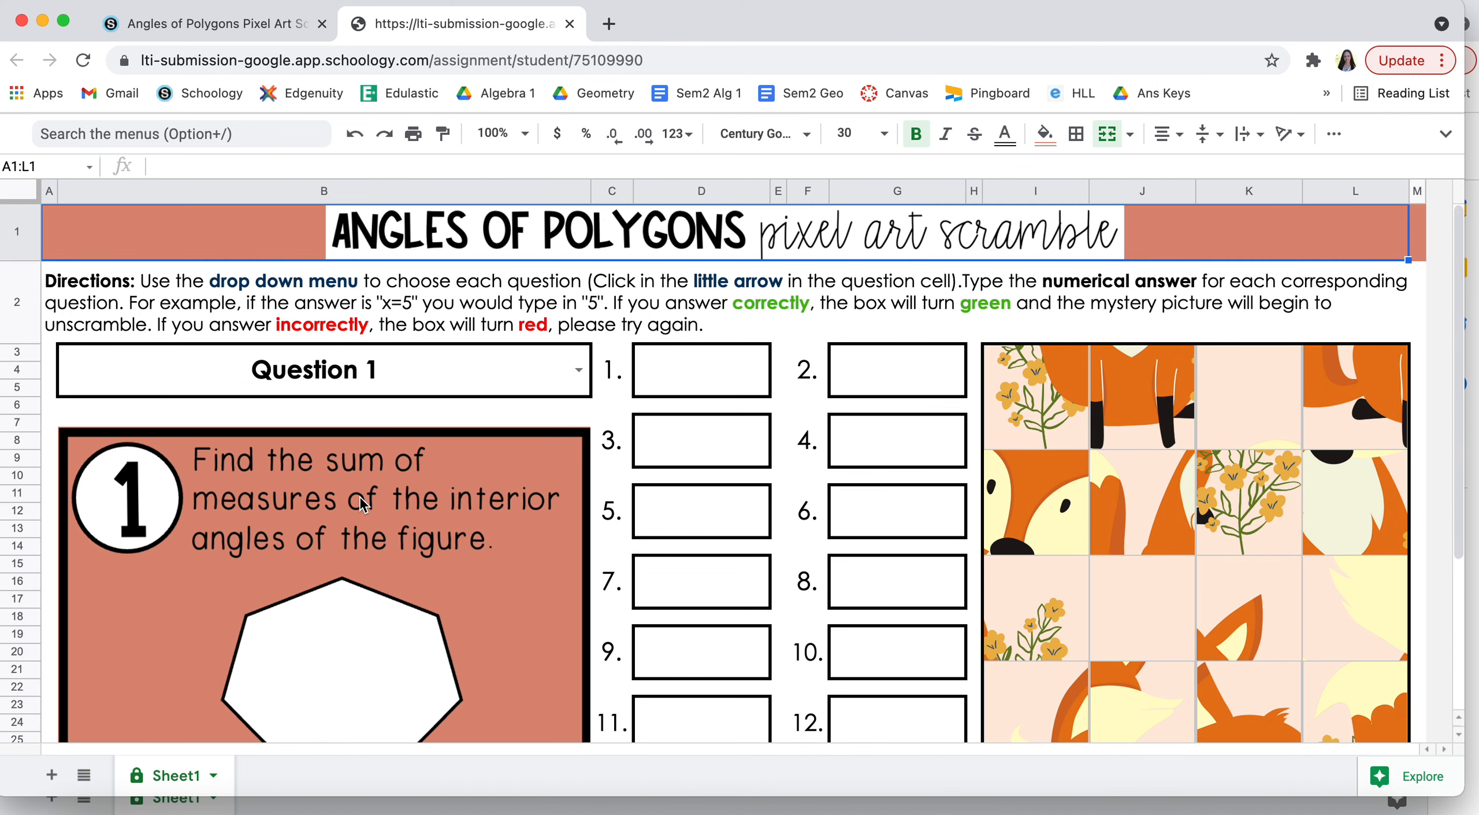
mouse_move(368, 606)
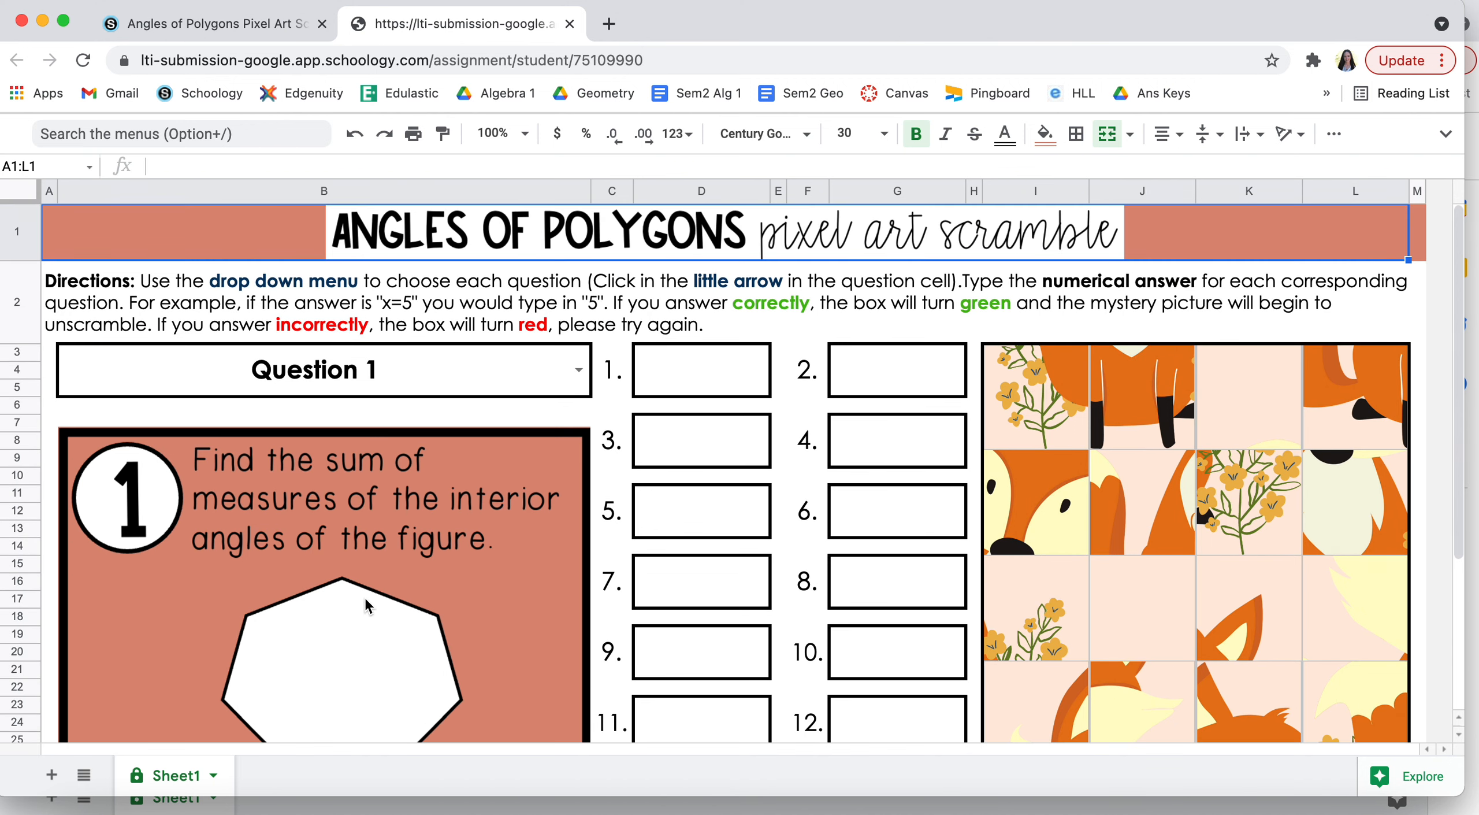
mouse_move(691, 391)
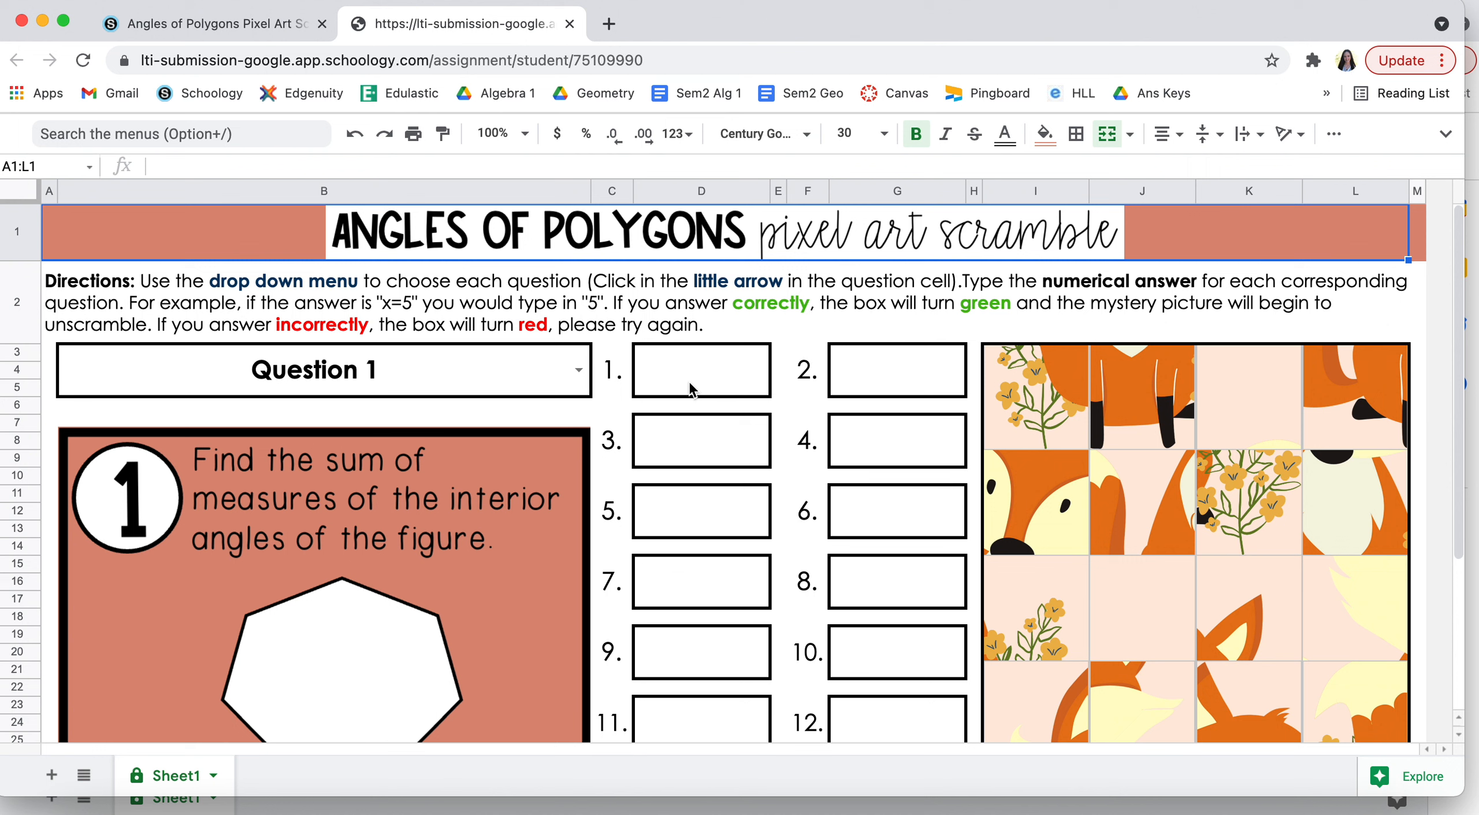
Enter 900 in answer box D3 for question 1, replacing the mistaken 78.
left_click(700, 369)
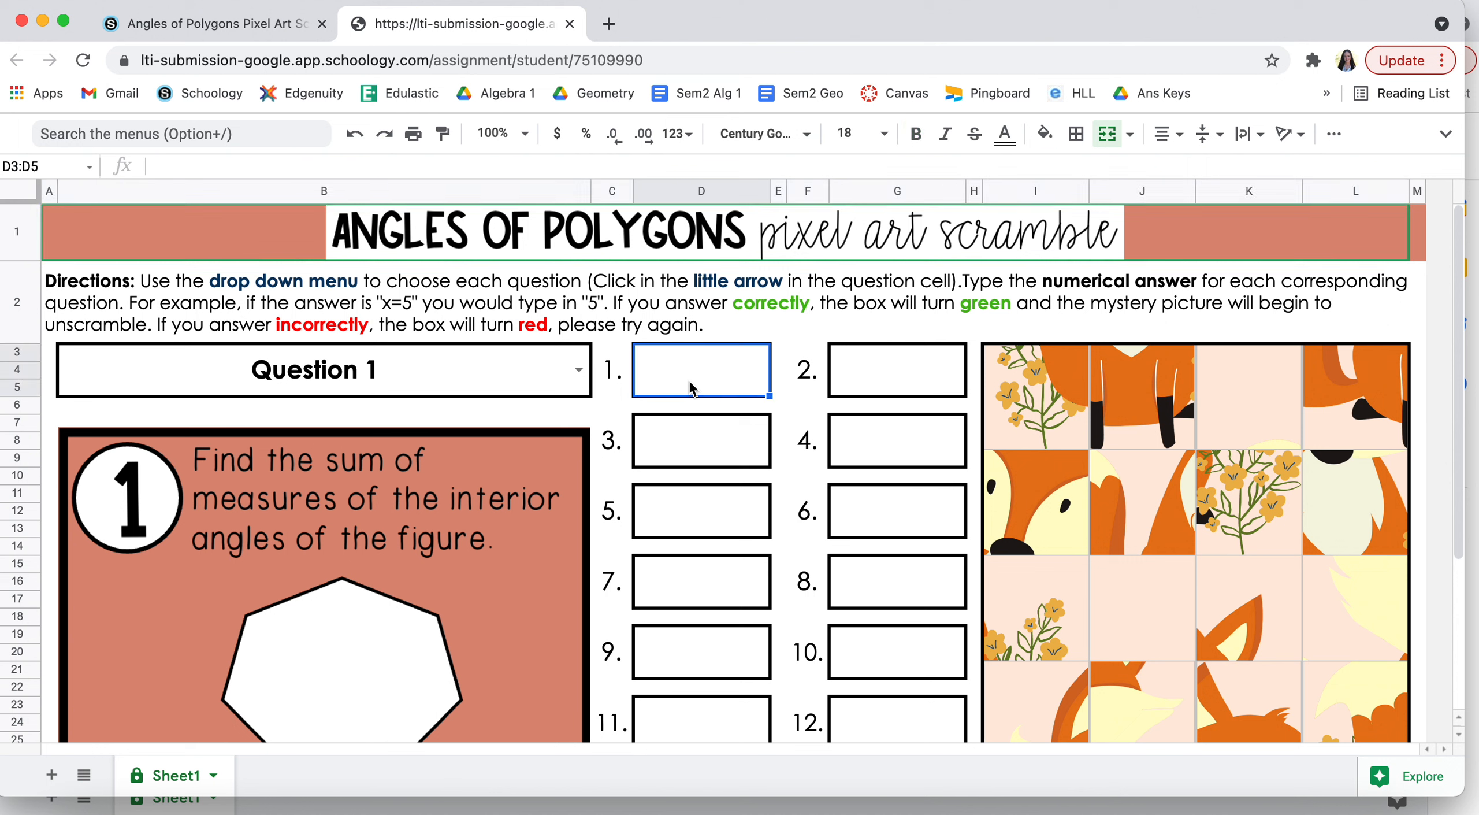
type("78")
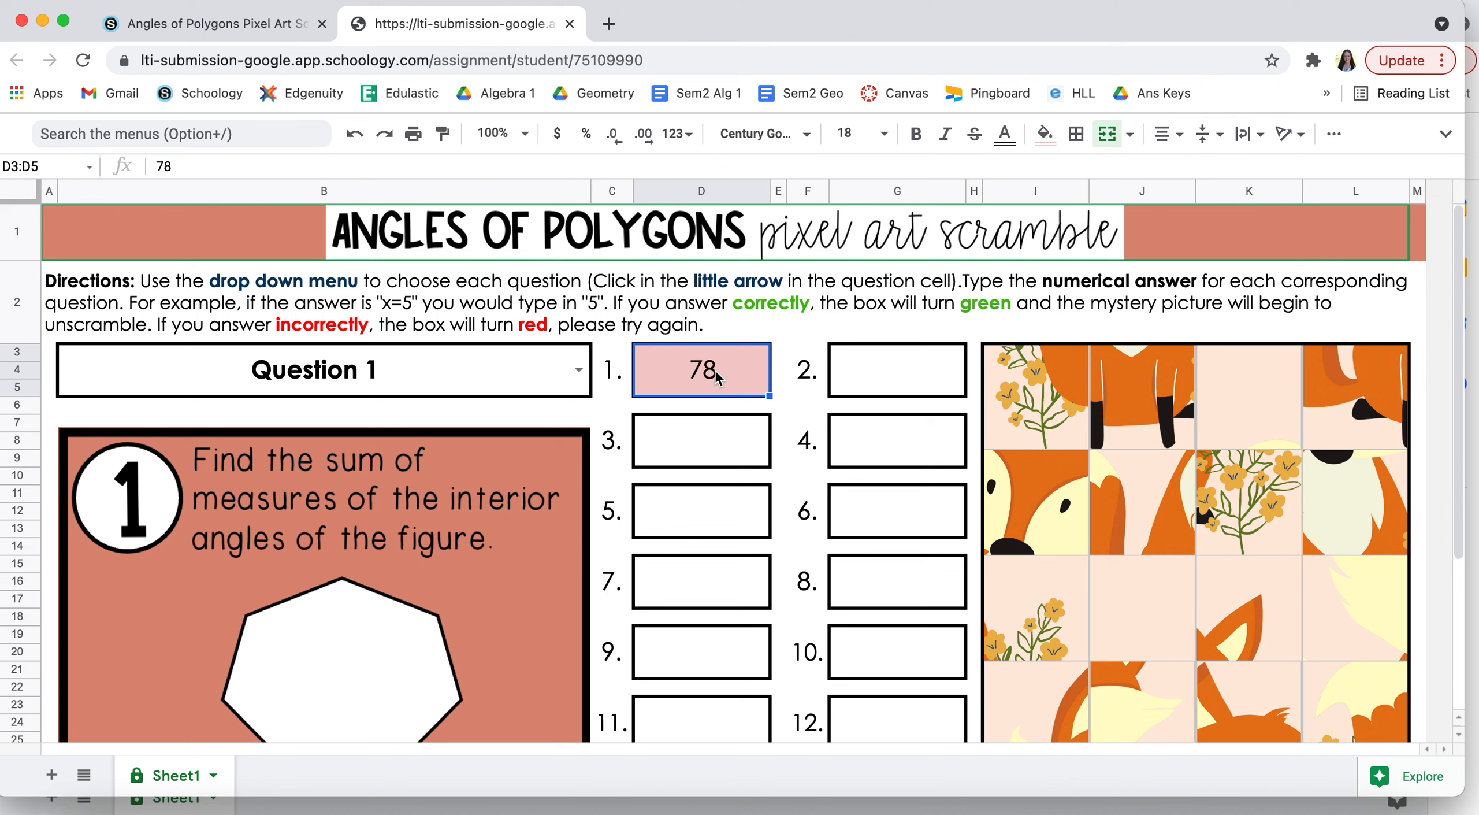
key("Delete")
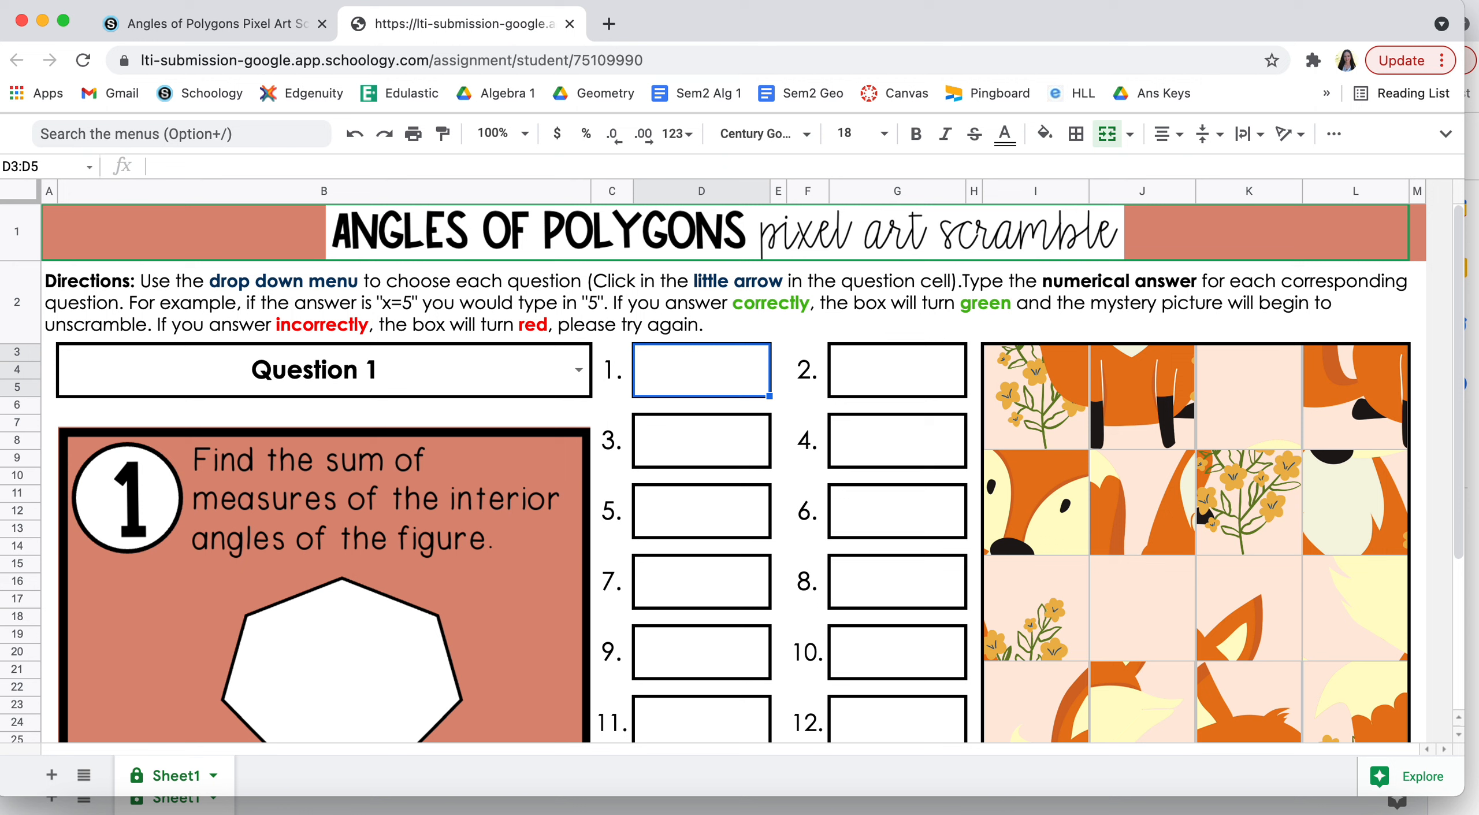
mouse_move(695, 387)
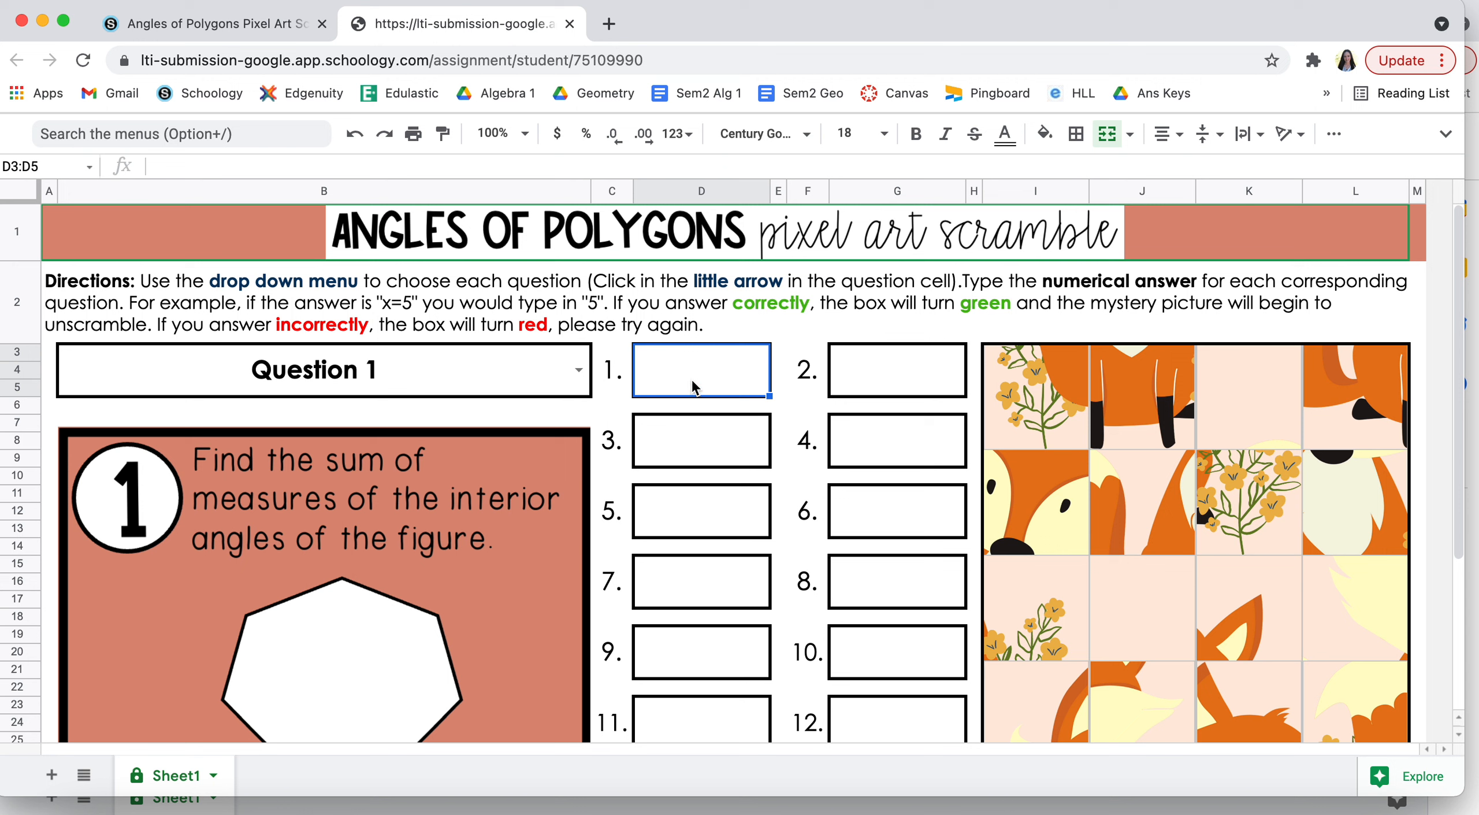
type("900")
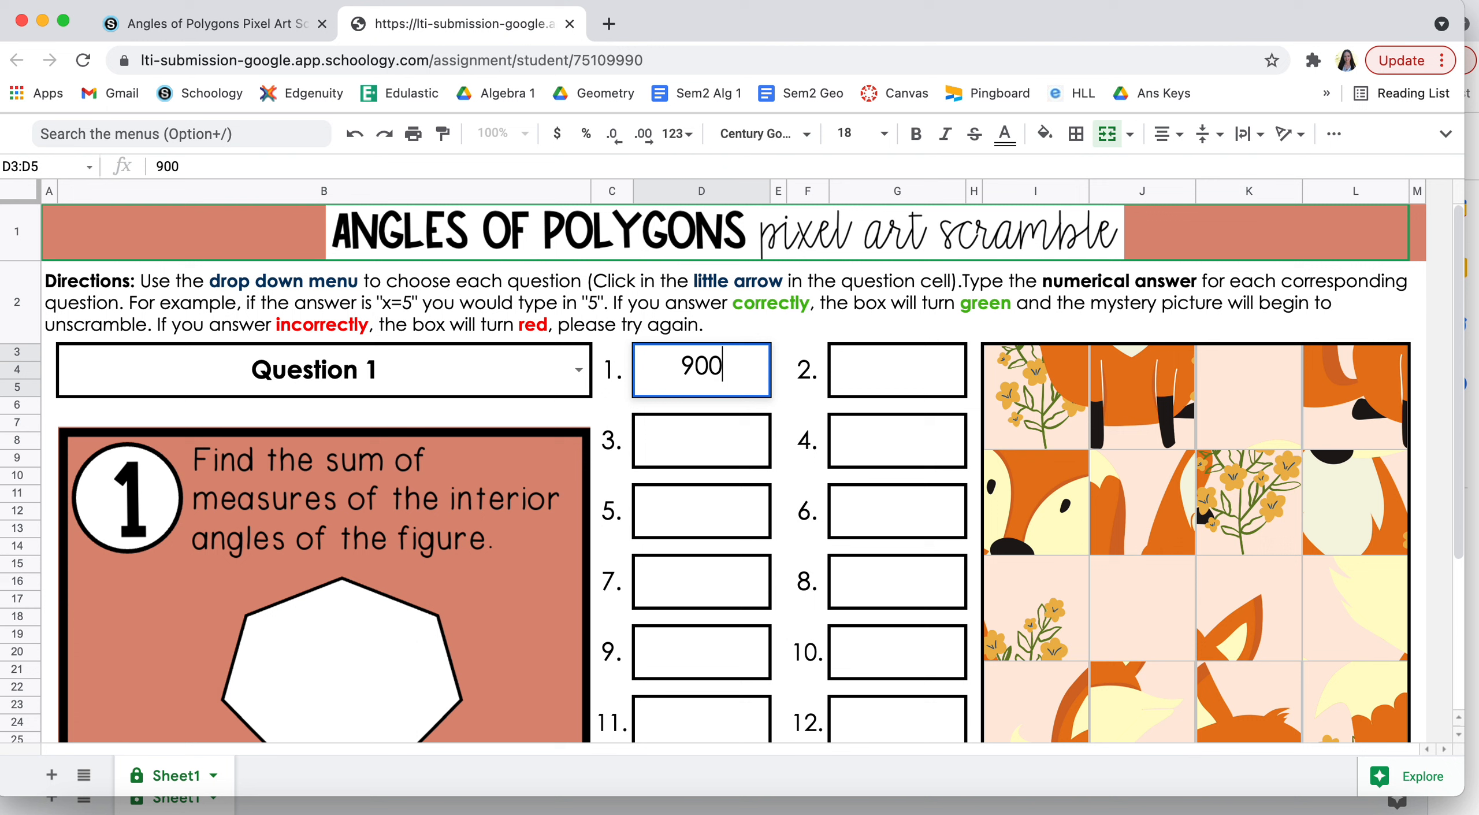
key("enter")
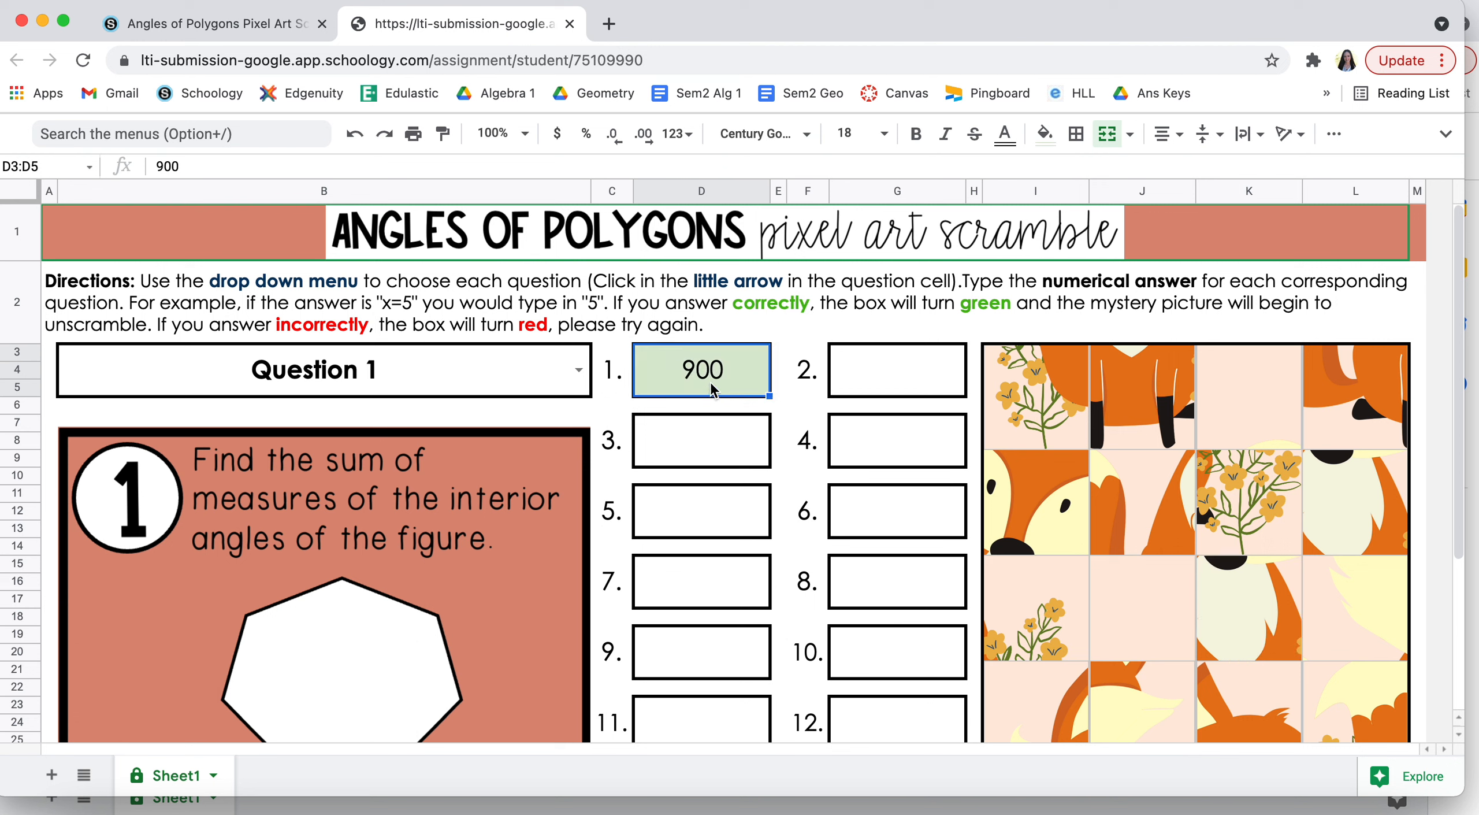
mouse_move(1165, 462)
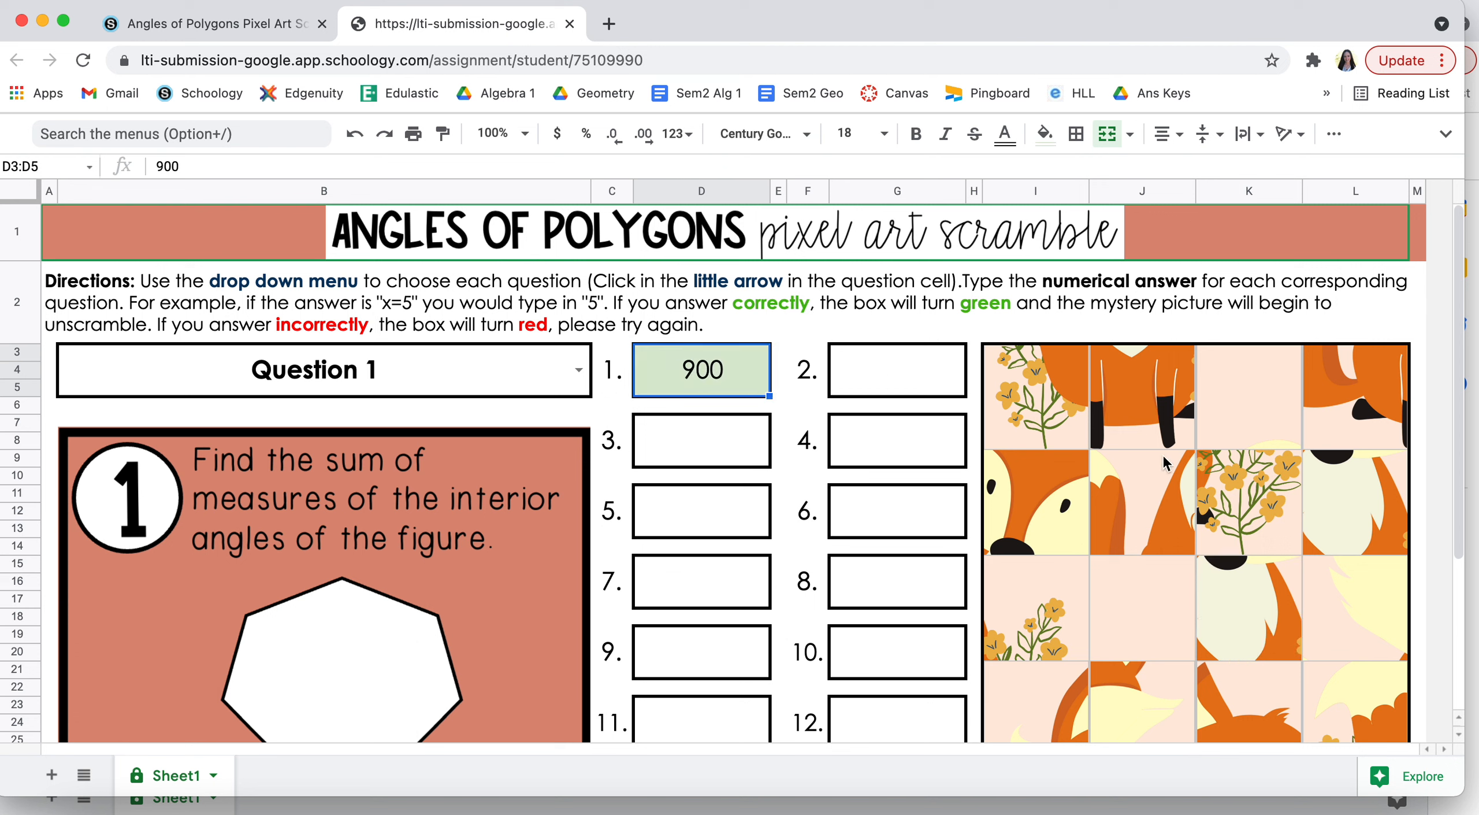
mouse_move(1236, 580)
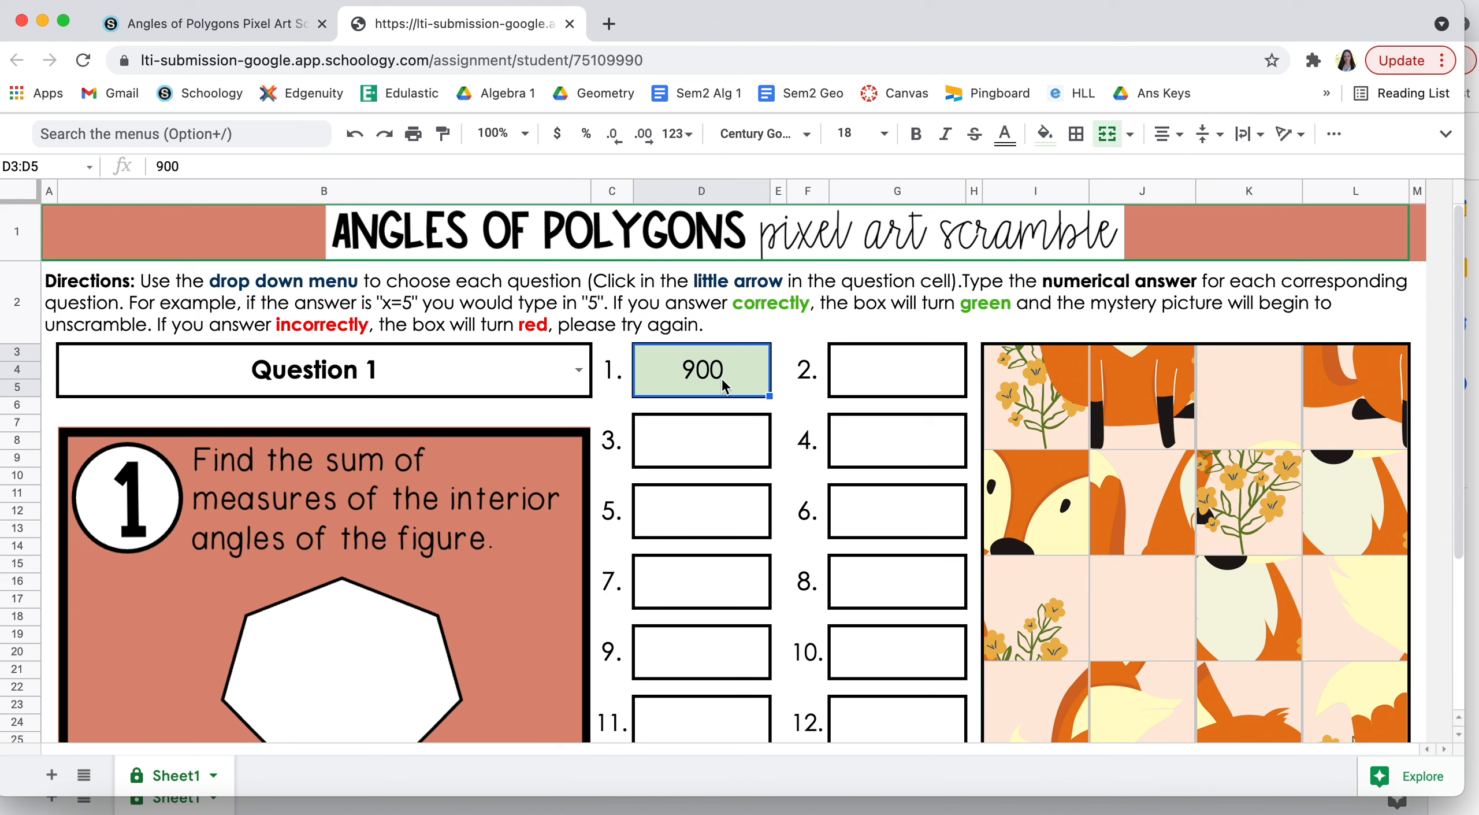
left_click(576, 369)
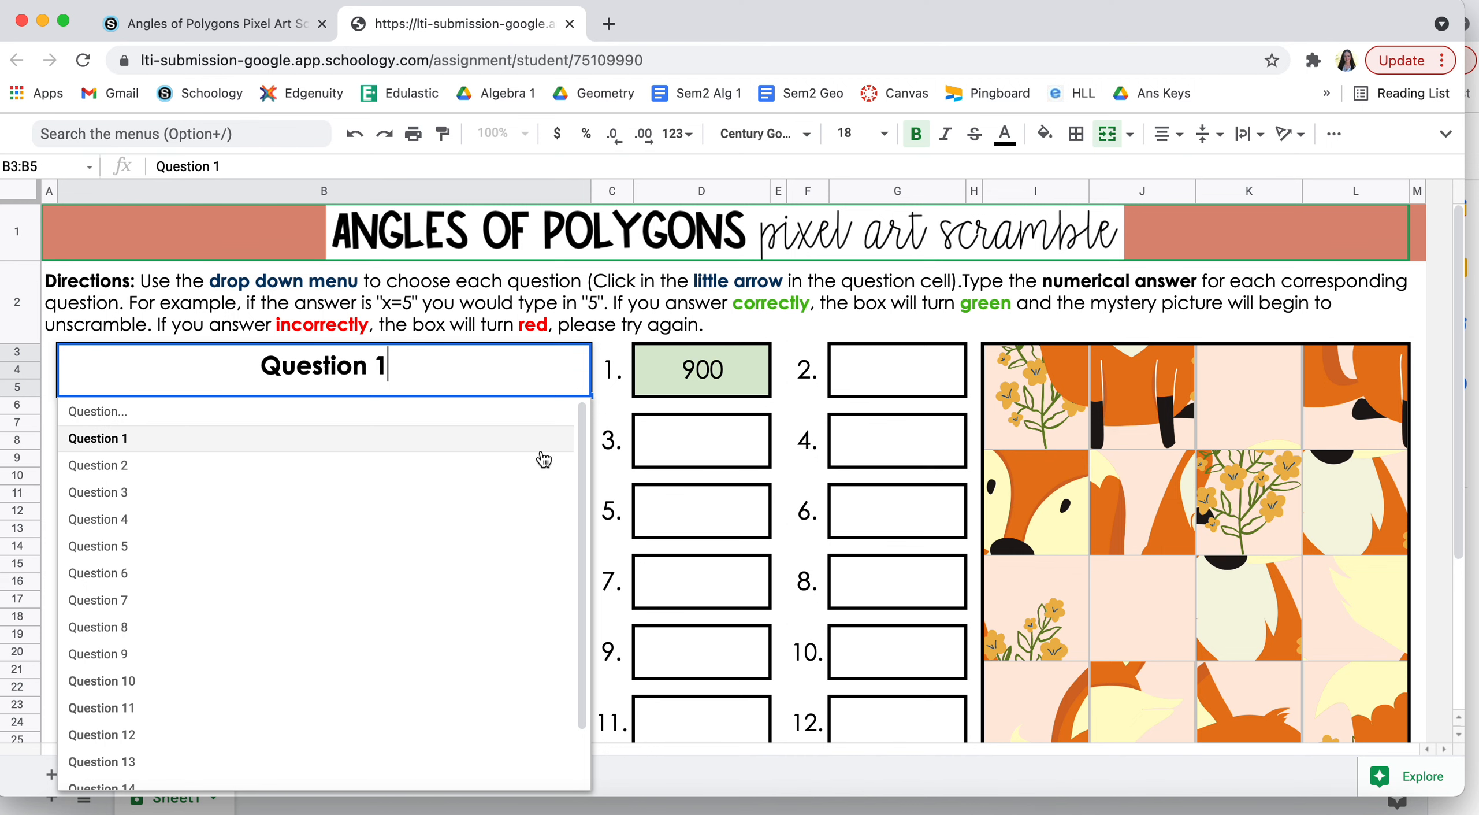
Switch the question card to Question 2, then to Question 16 on decagon exterior angles.
left_click(97, 465)
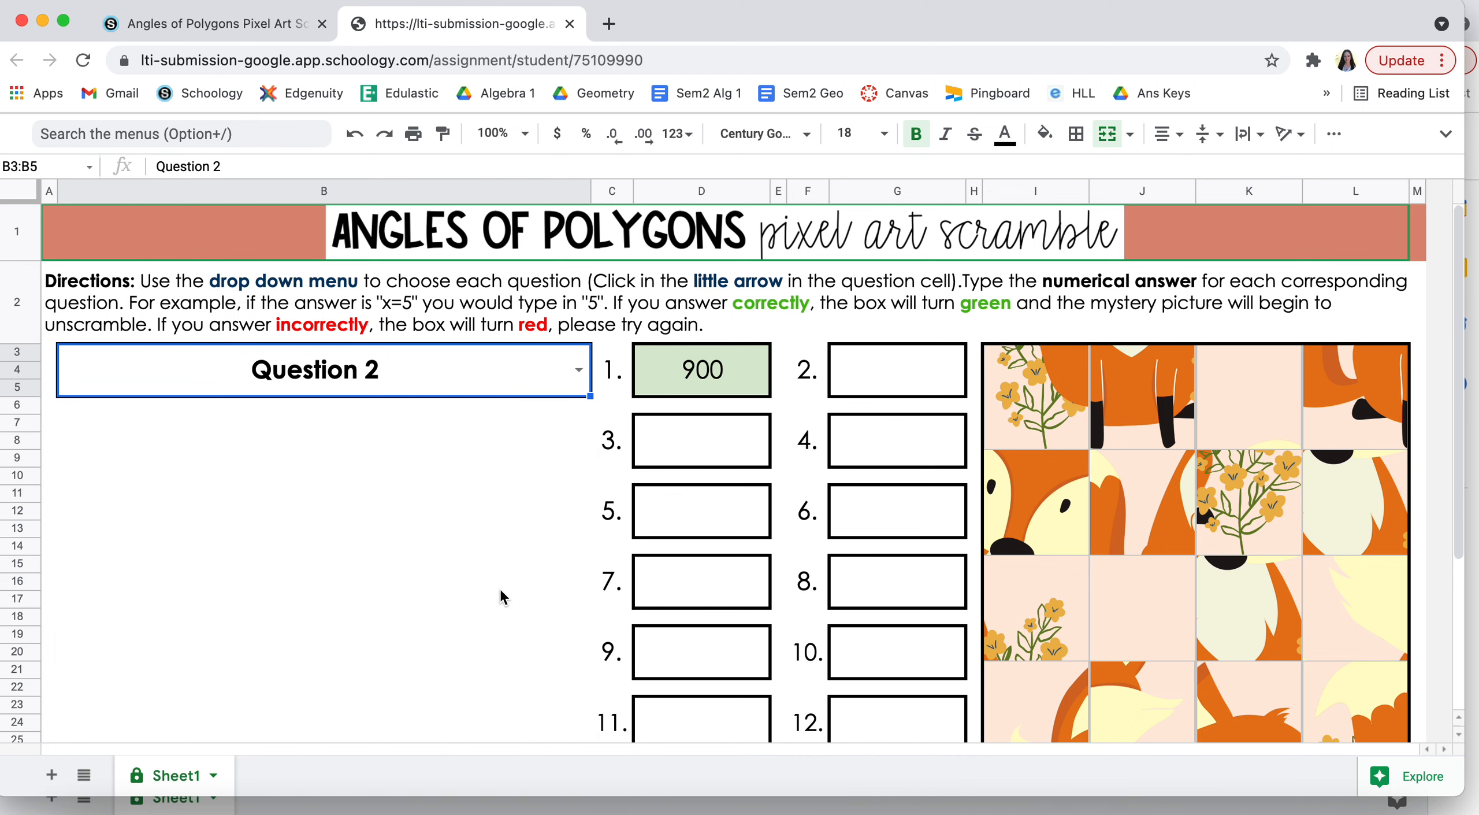
scroll("down", 3)
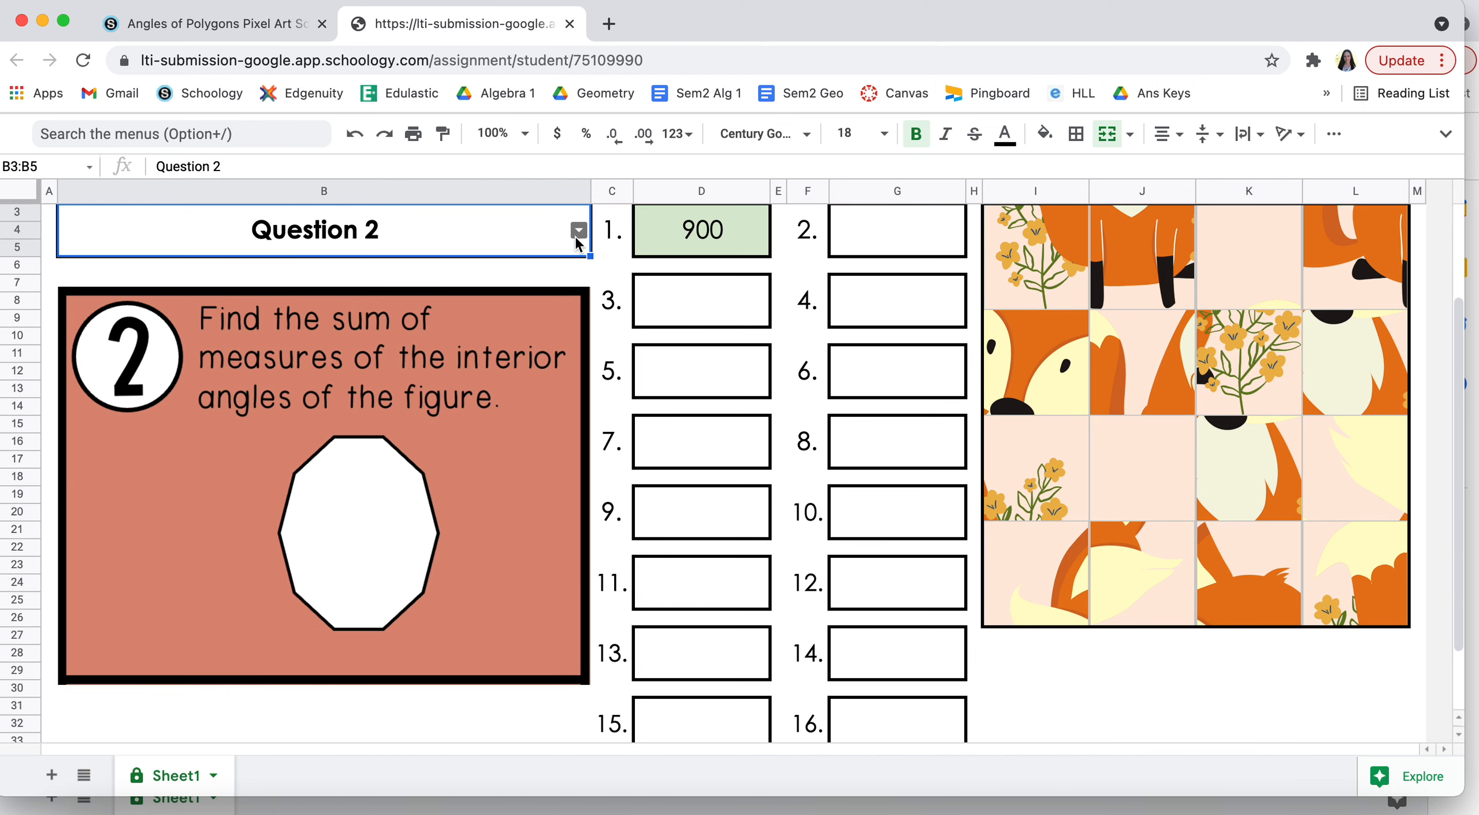
left_click(578, 230)
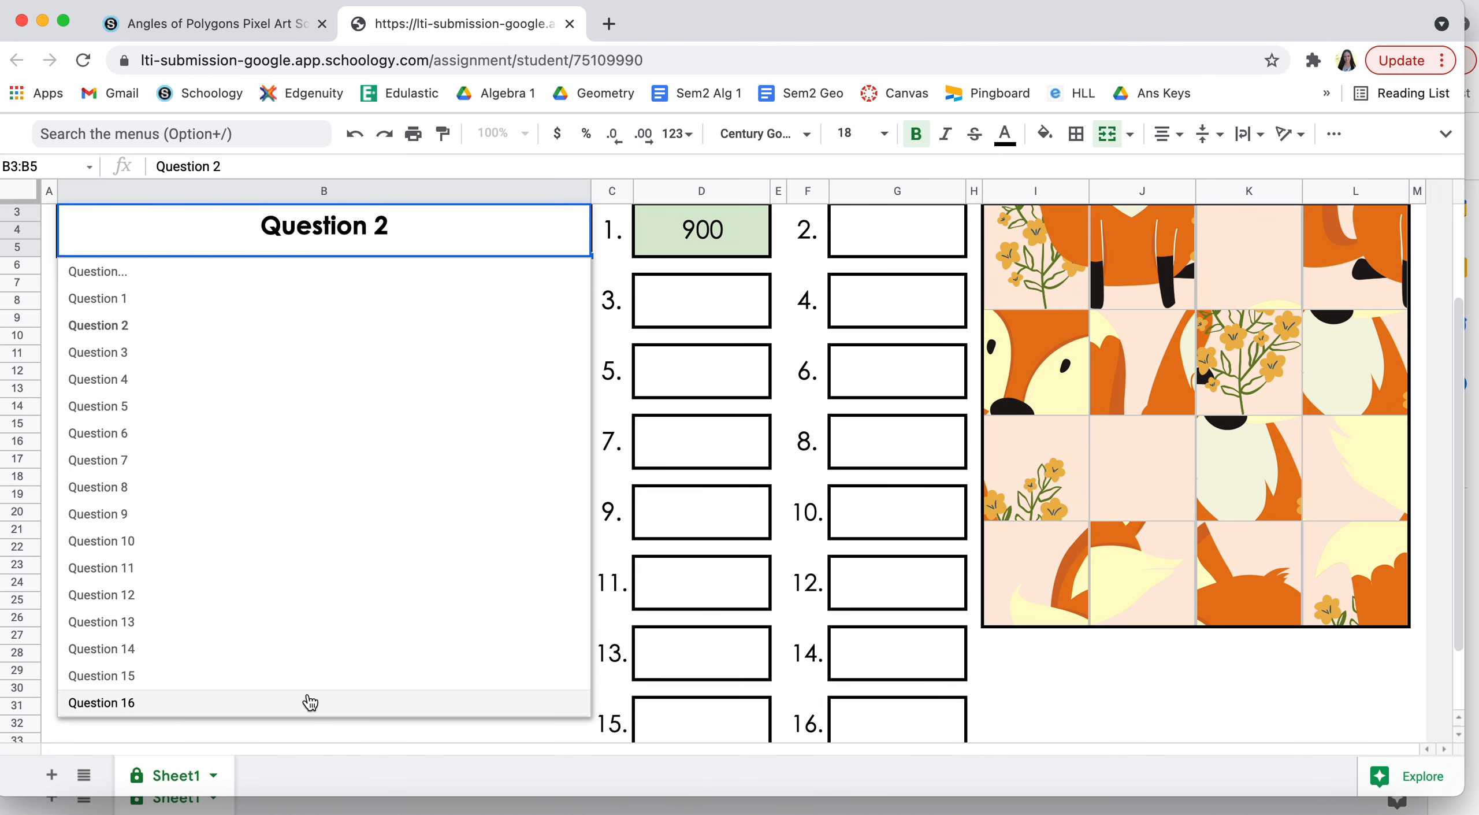
left_click(101, 701)
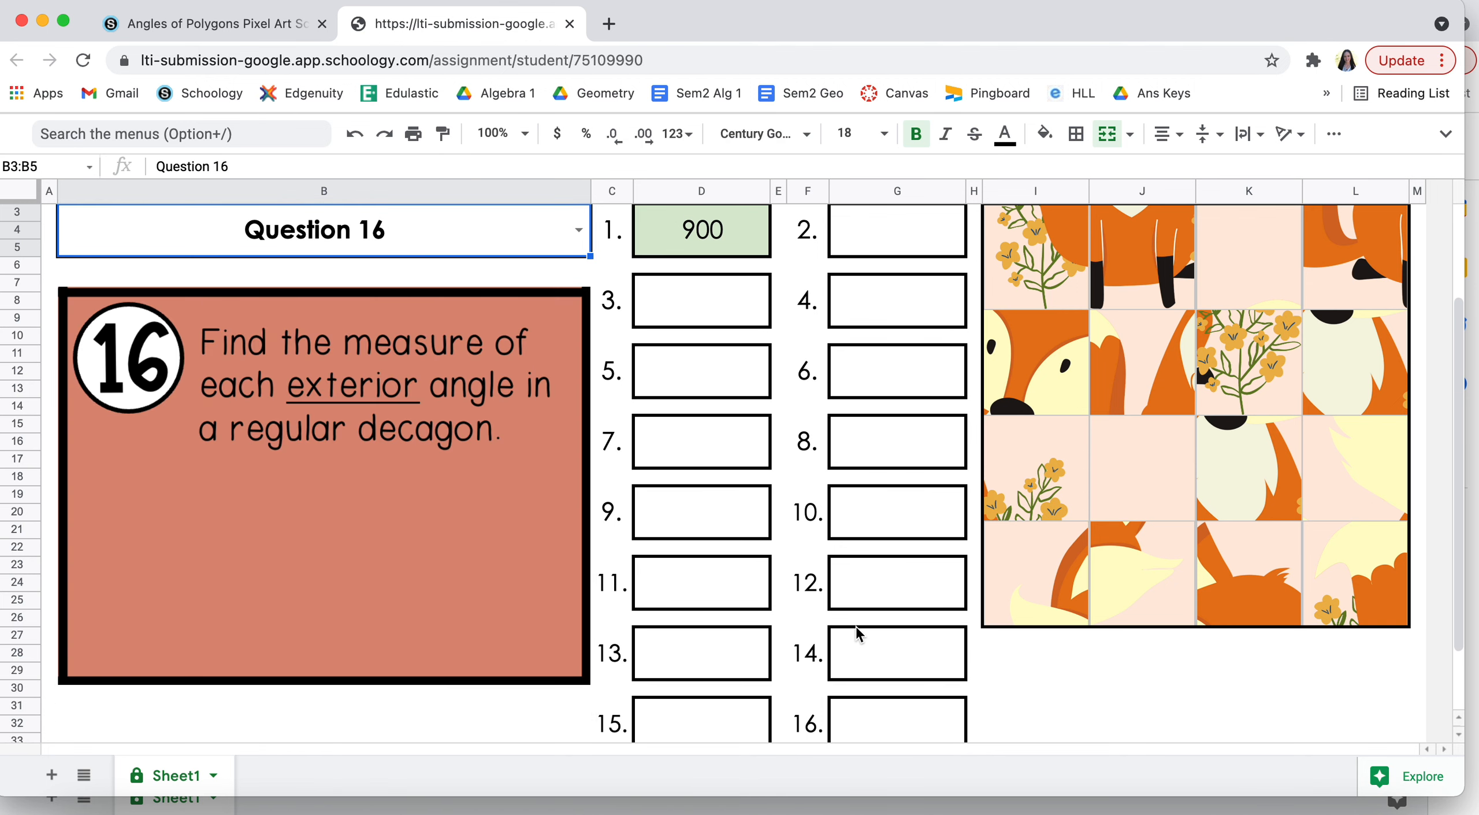
scroll("down", 3)
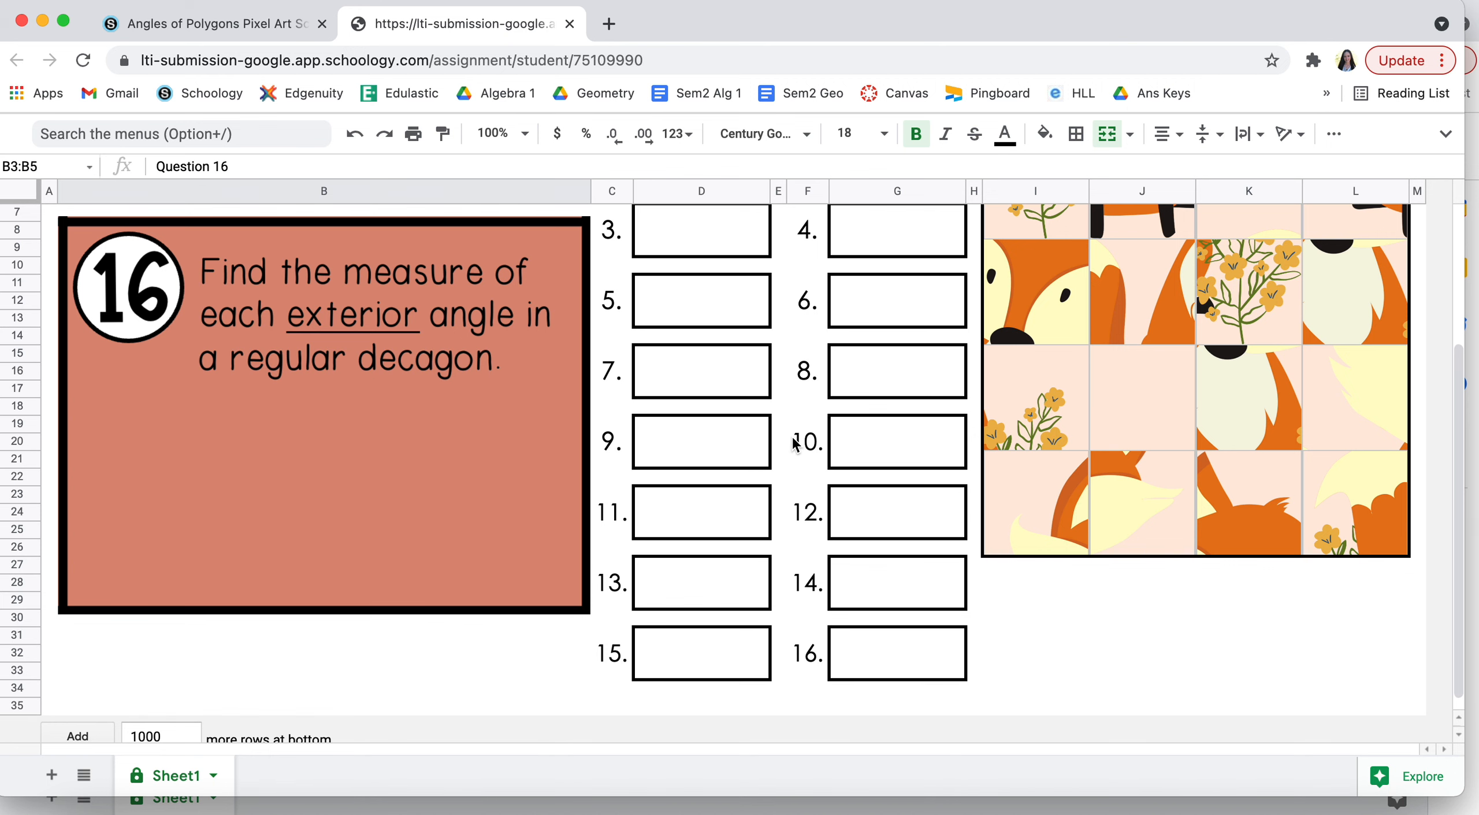
type("900")
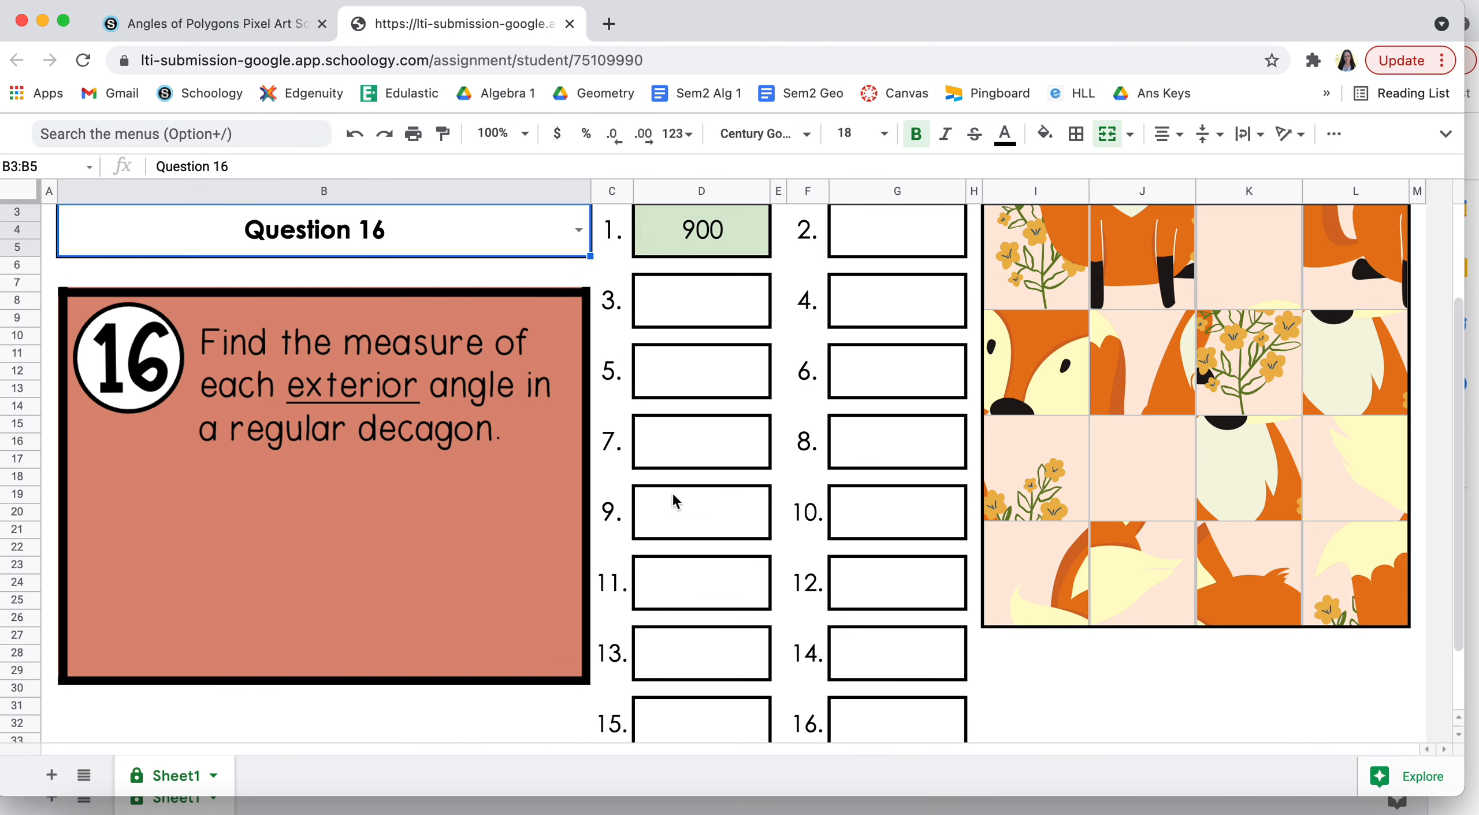
scroll("up", 3)
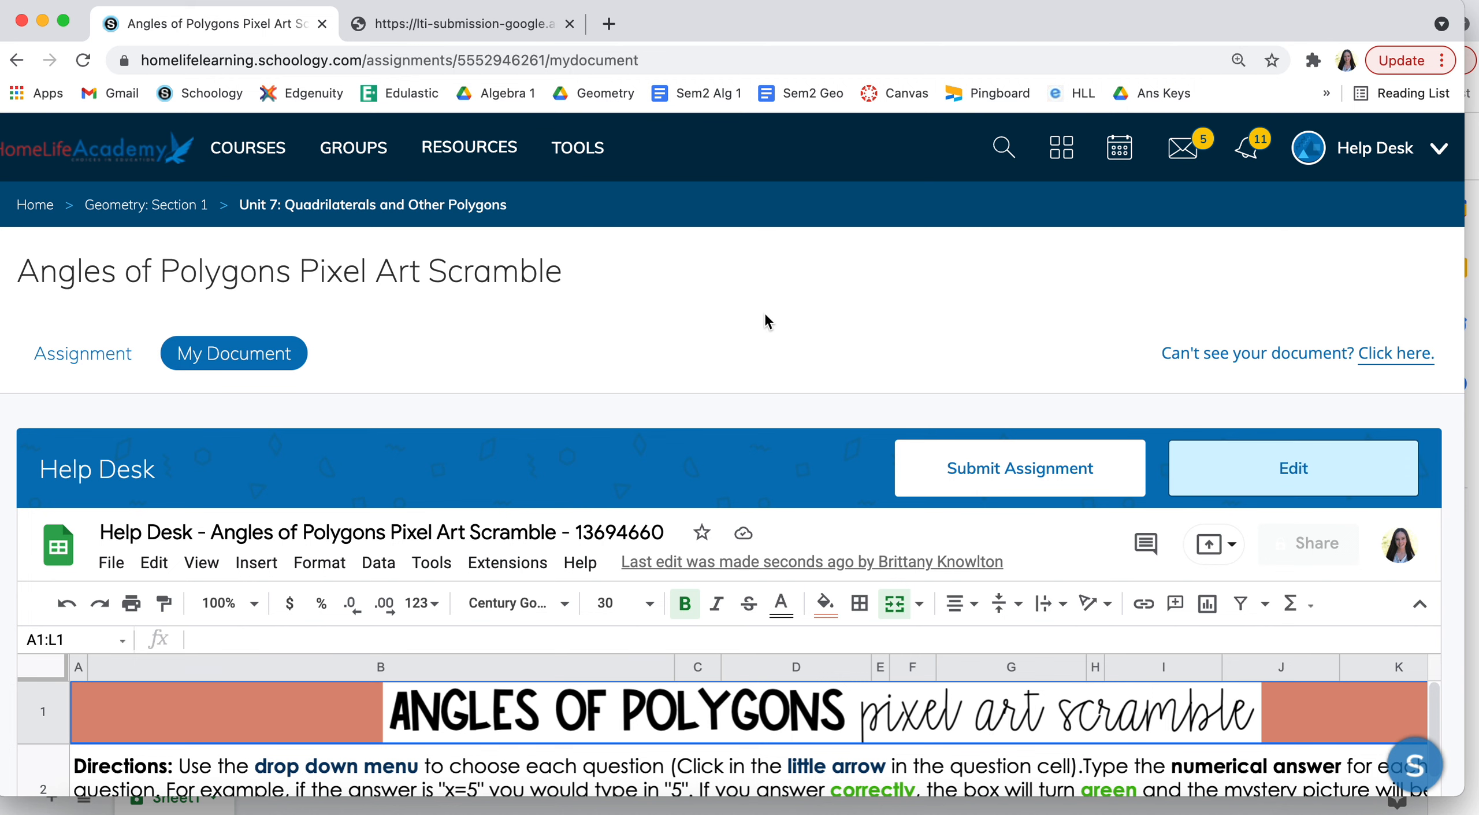
Start submitting the Angles of Polygons Pixel Art Scramble assignment with Submit Assignment.
left_click(1019, 467)
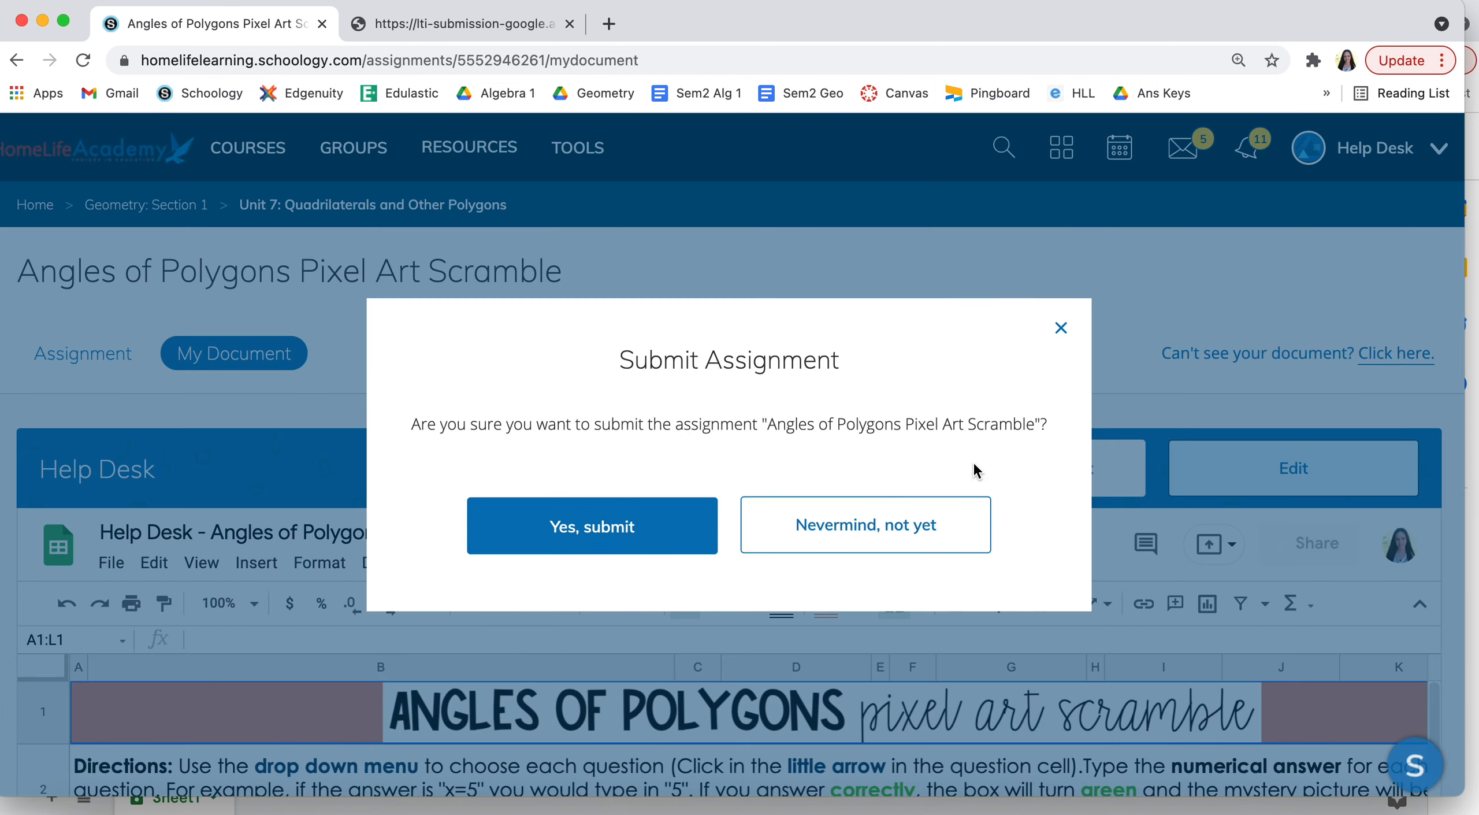
mouse_move(981, 394)
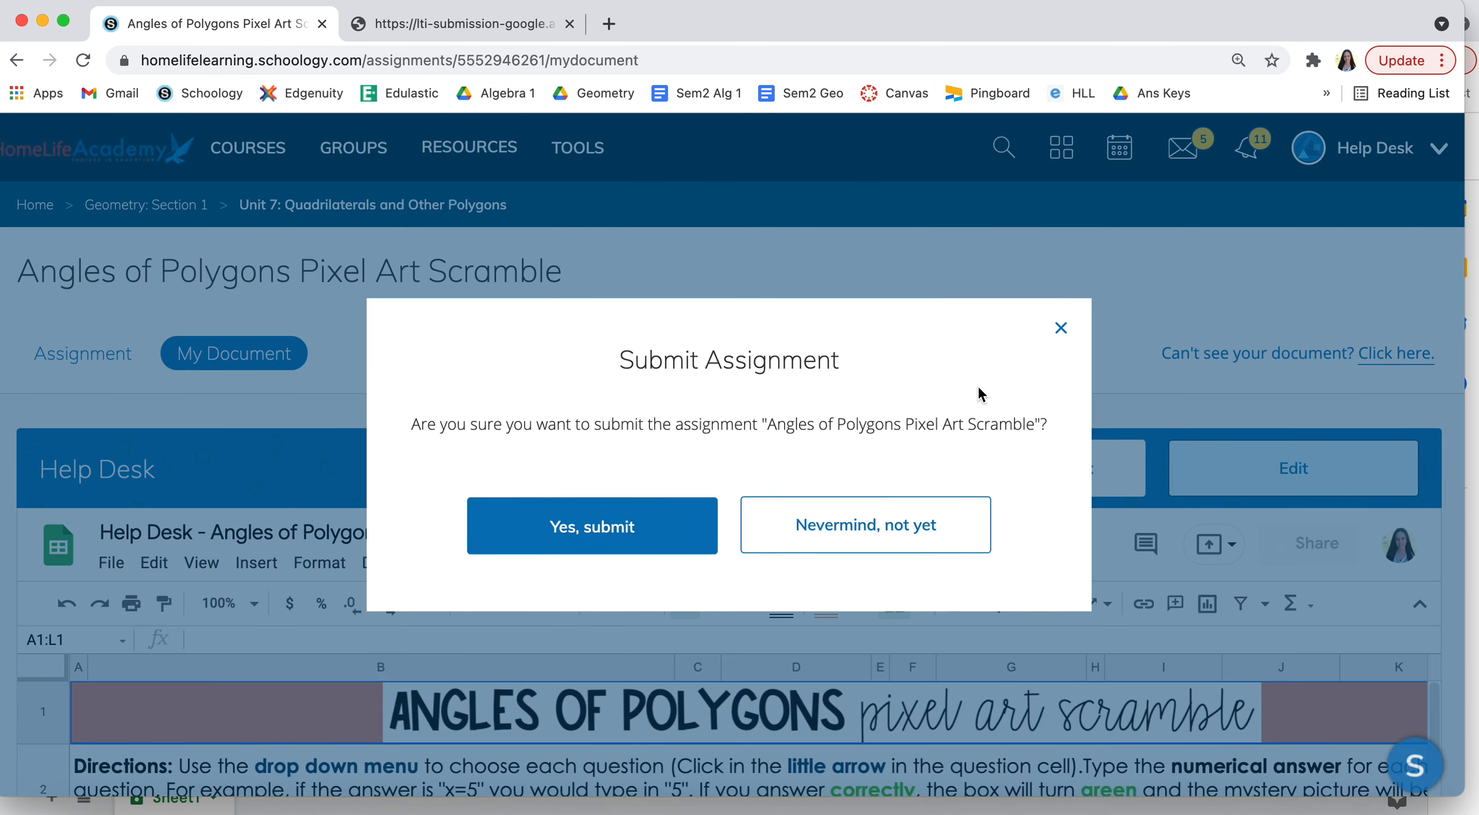
mouse_move(920, 573)
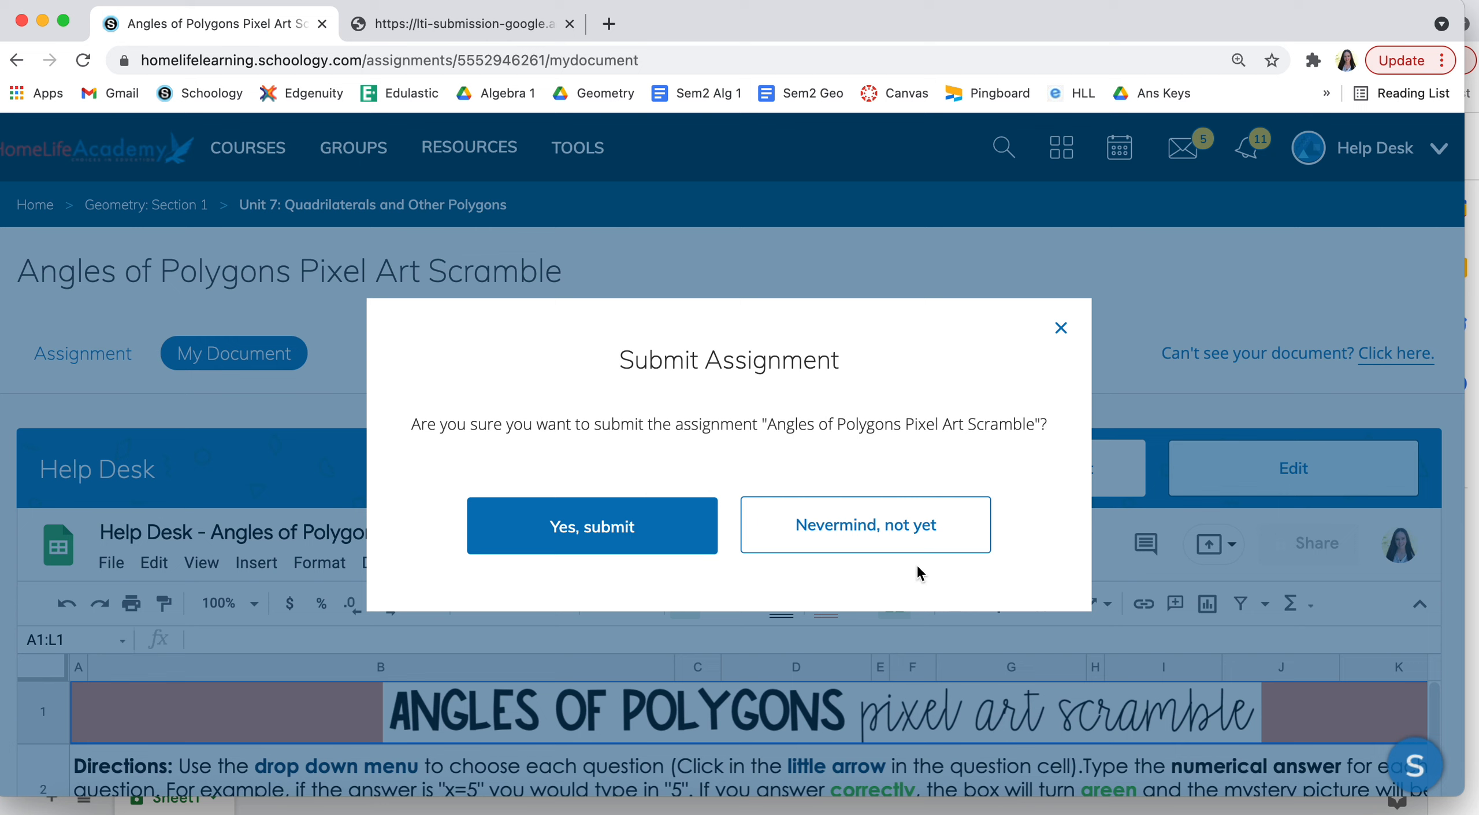
mouse_move(859, 689)
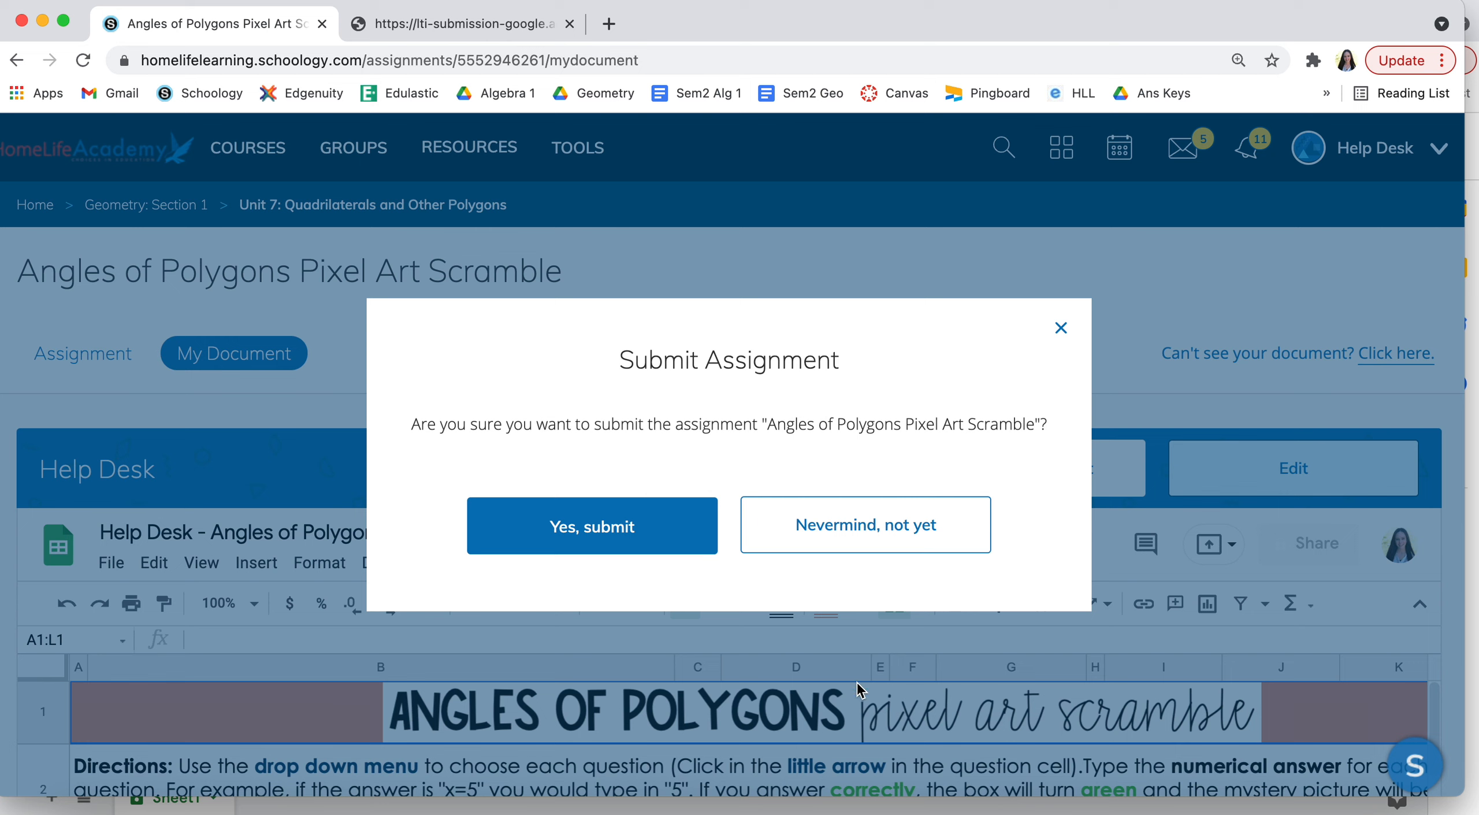